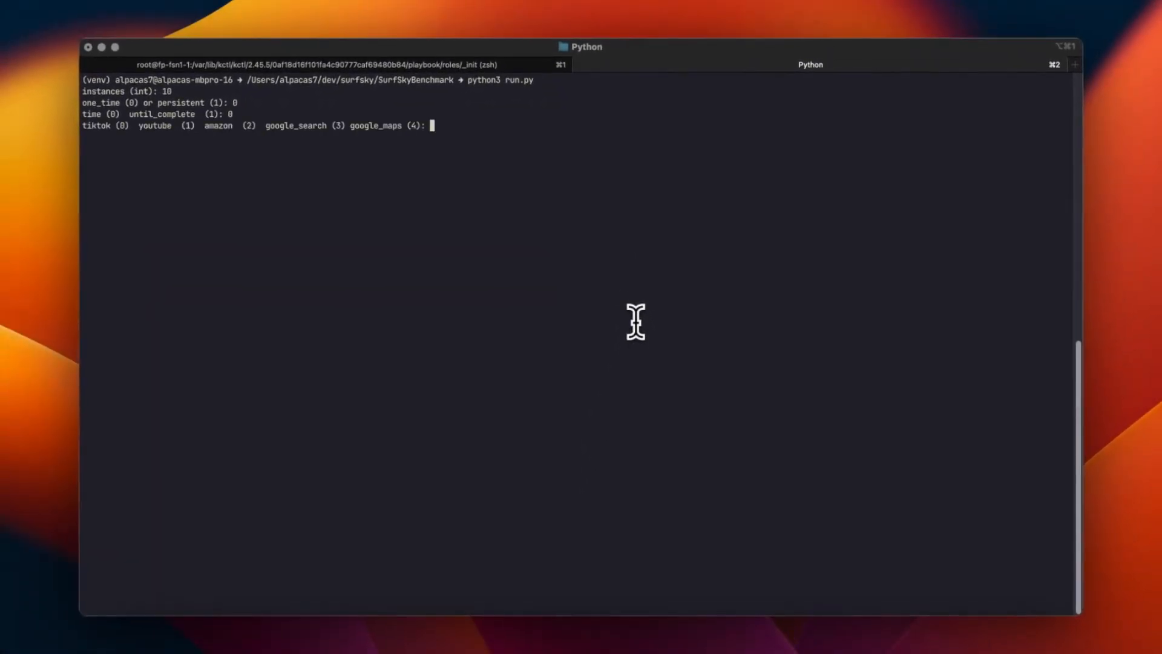
Step: Answer the run.py prompts with scenario 2 (amazon) and a 5-minute duration
{"action": "type", "text": "2"}
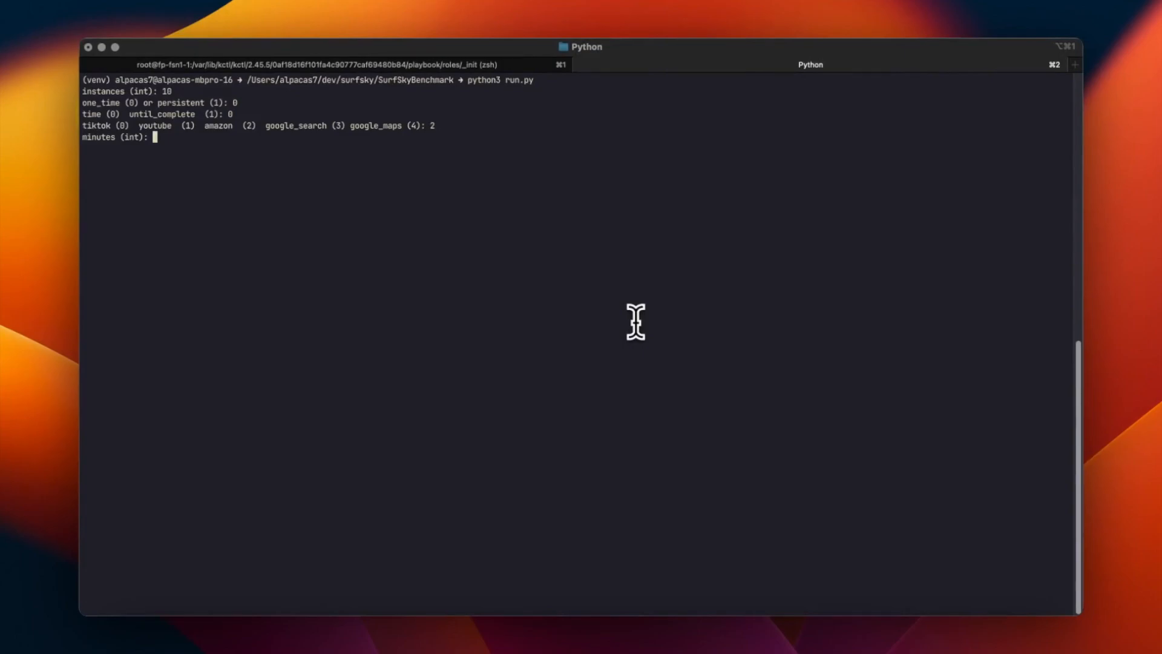
{"action": "type", "text": "5"}
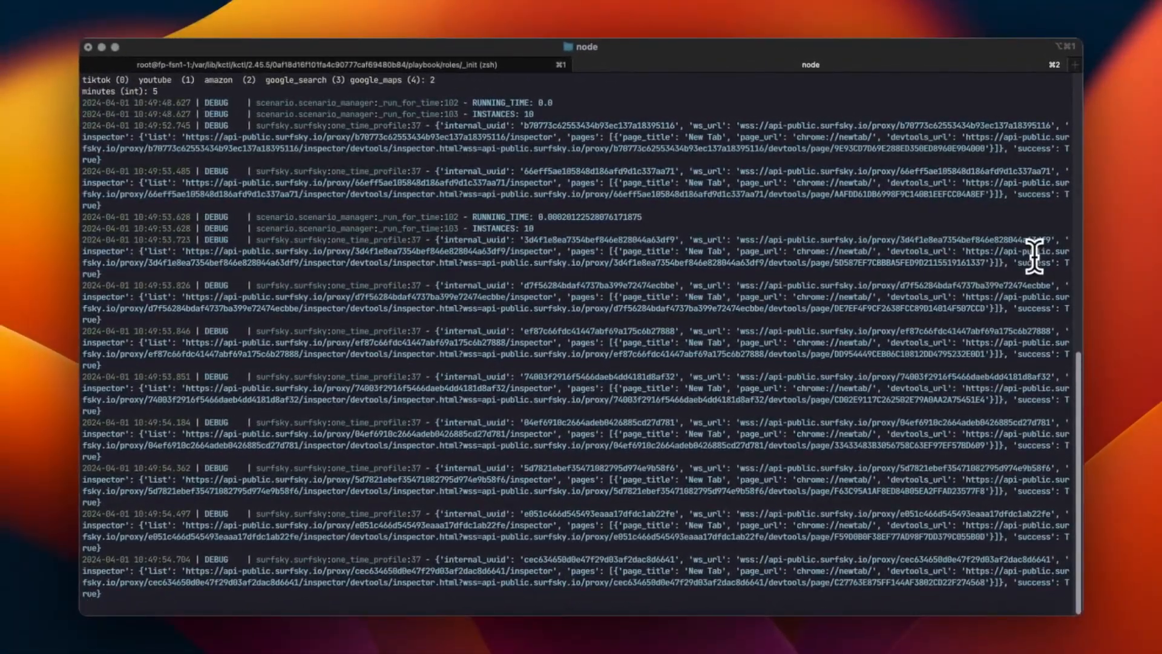
Step: Follow the streaming deal URLs and titles until the running time reaches about 70 seconds
{"action": "scroll", "scroll_direction": "down", "scroll_amount": 3}
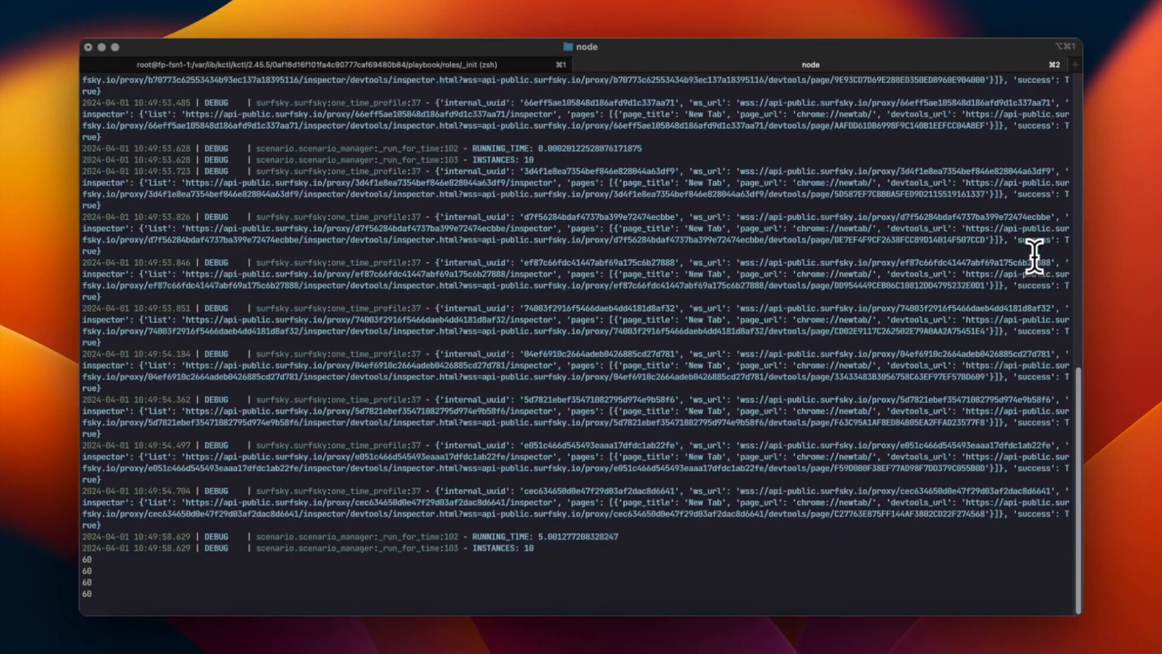
{"action": "scroll", "scroll_direction": "down", "scroll_amount": 3}
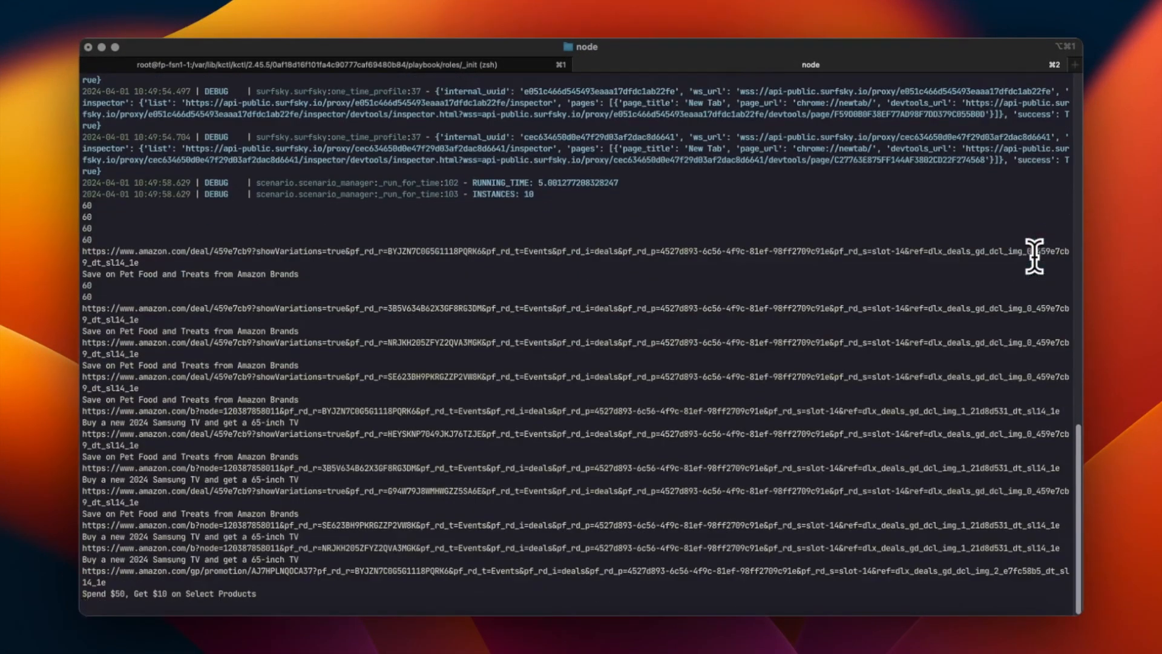
{"action": "scroll", "scroll_direction": "down", "scroll_amount": 3}
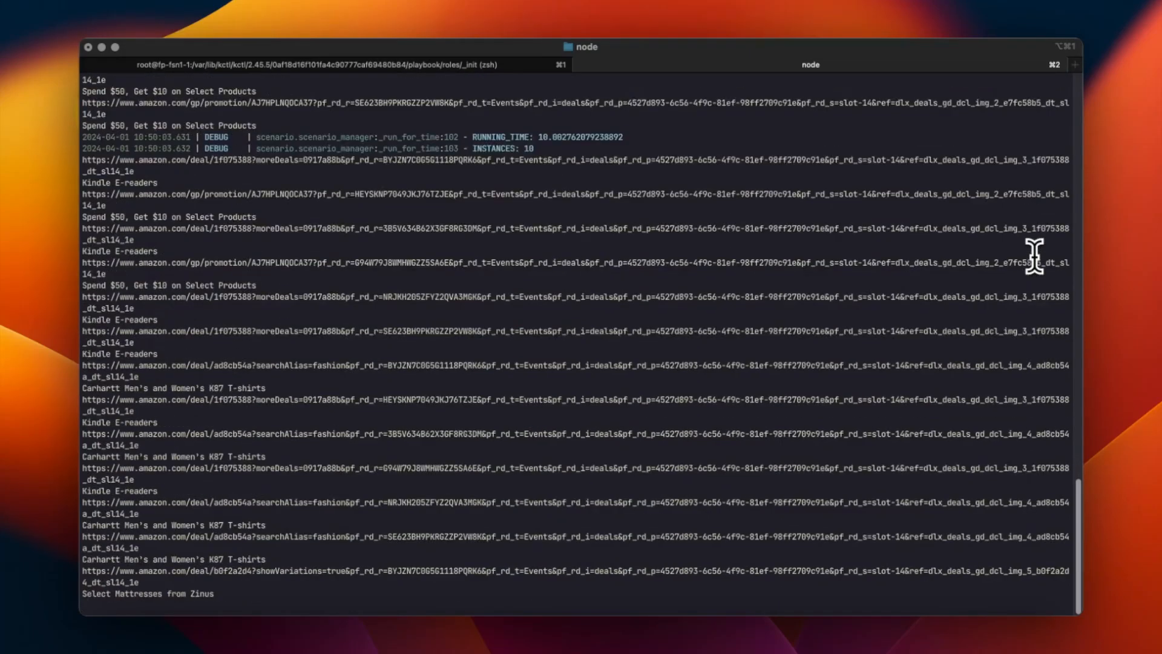
{"action": "scroll", "scroll_direction": "down", "scroll_amount": 3}
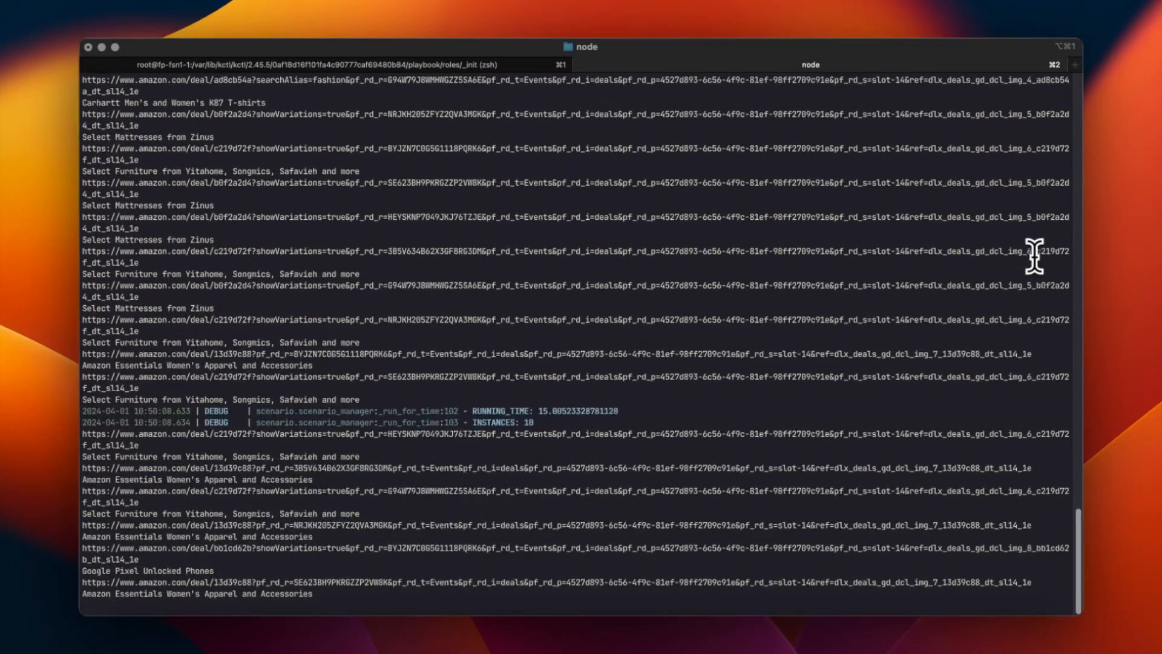
{"action": "scroll", "scroll_direction": "down", "scroll_amount": 3}
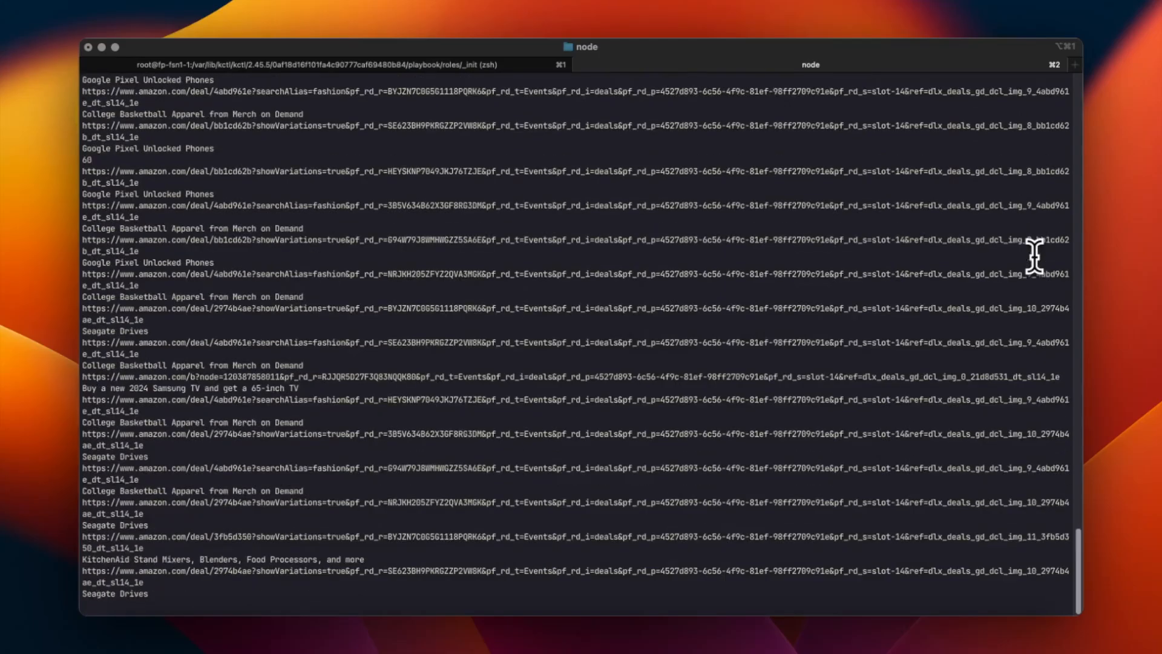
{"action": "scroll", "scroll_direction": "down", "scroll_amount": 3}
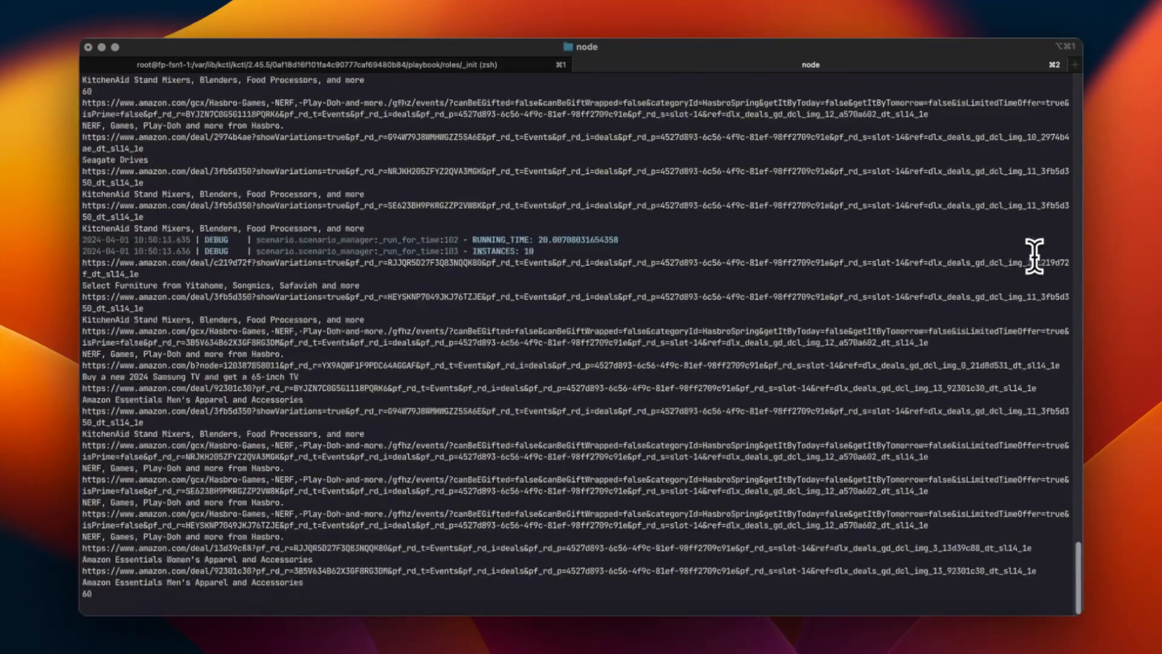
{"action": "scroll", "scroll_direction": "down", "scroll_amount": 3}
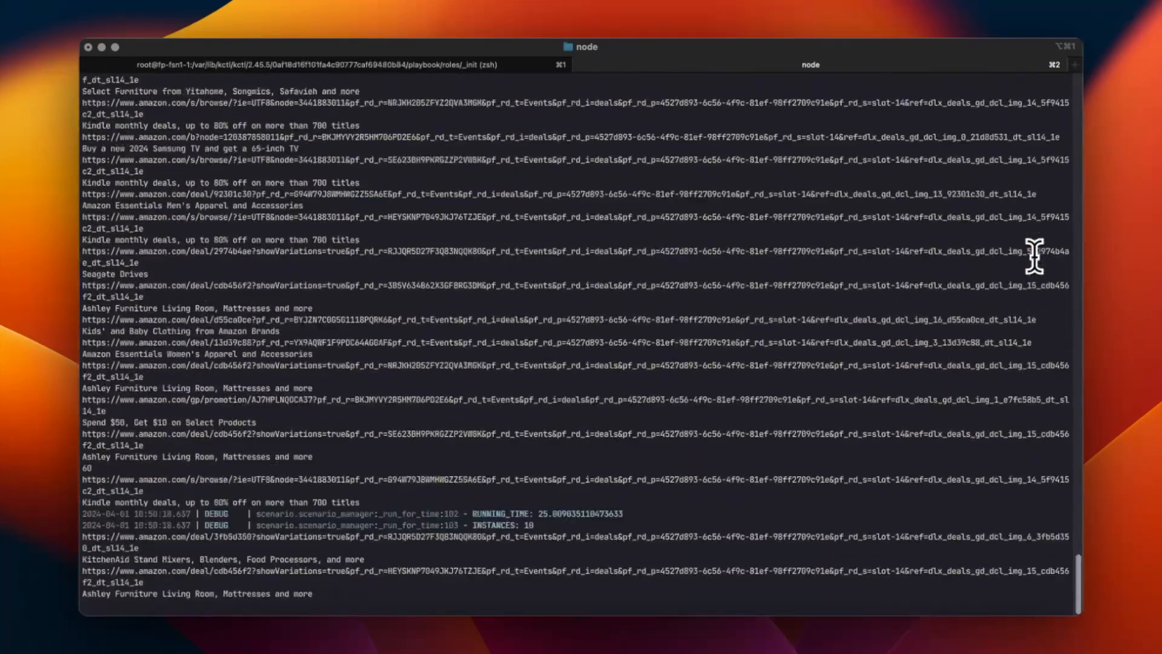
{"action": "scroll", "scroll_direction": "down", "scroll_amount": 3}
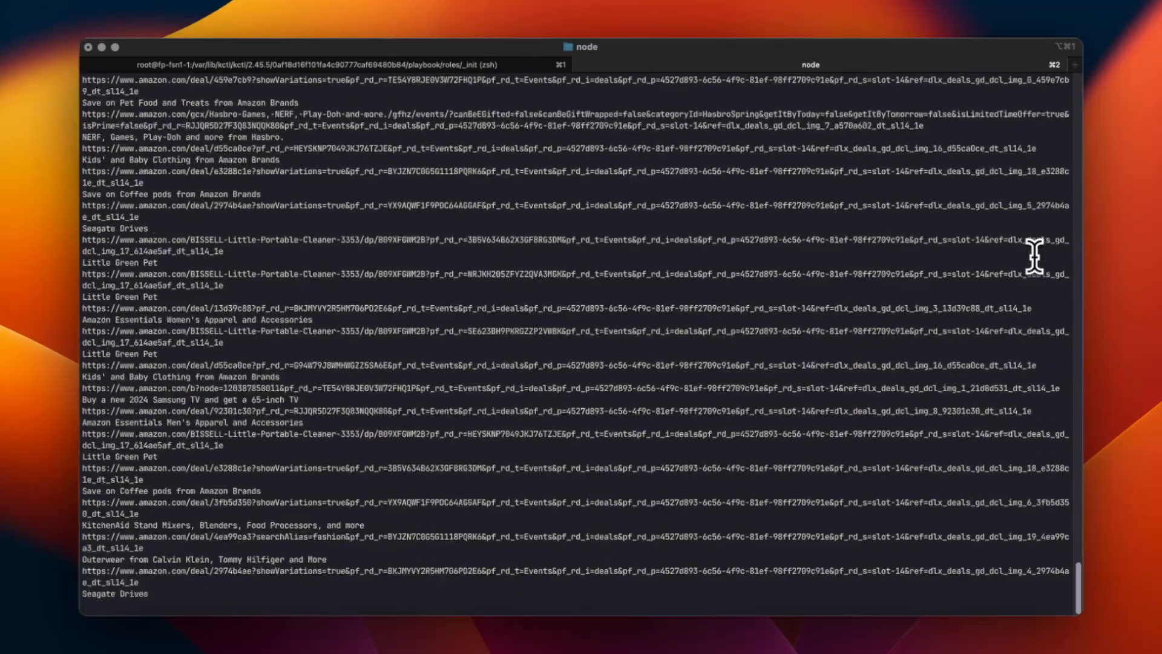
{"action": "scroll", "scroll_direction": "down", "scroll_amount": 3}
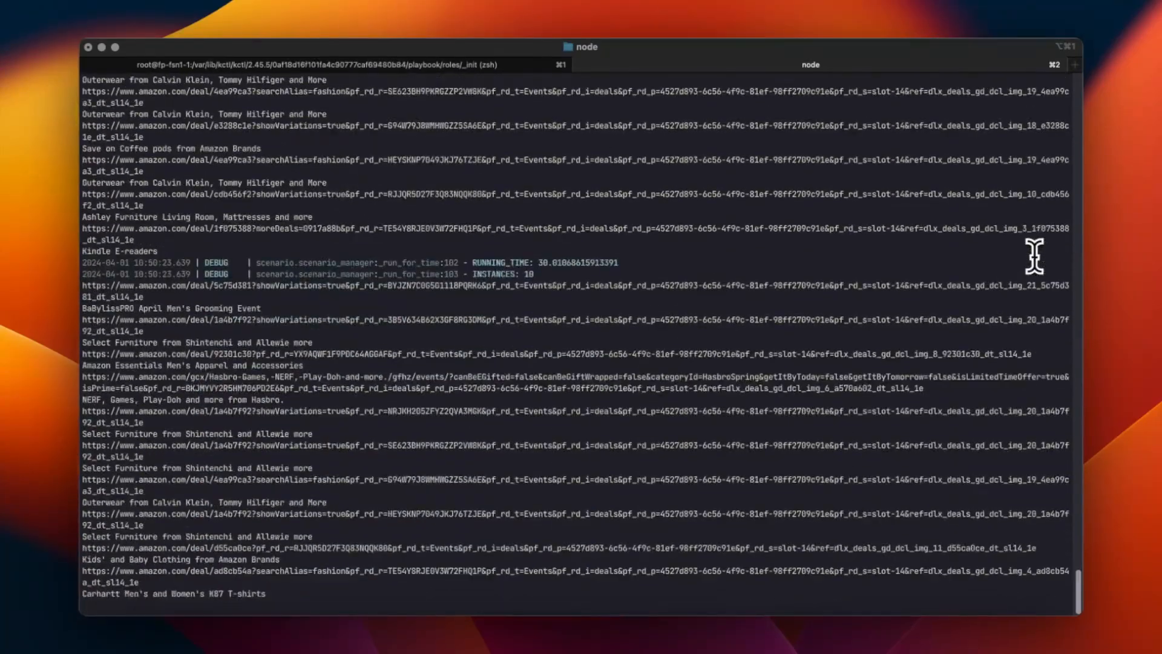
{"action": "scroll", "scroll_direction": "down", "scroll_amount": 3}
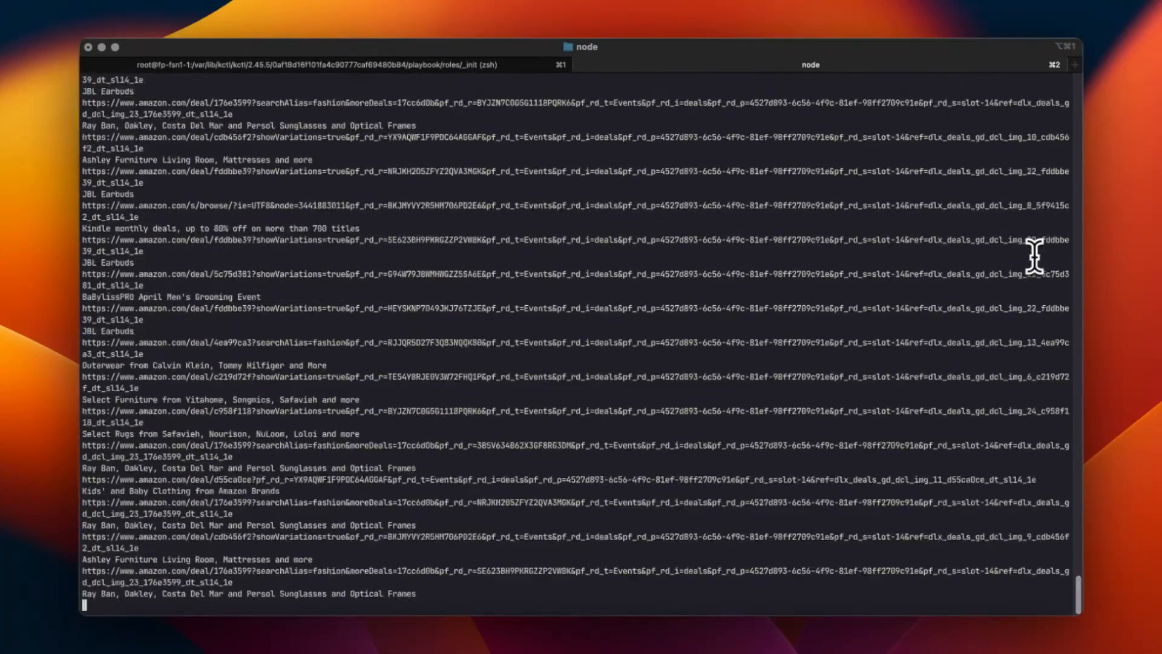
{"action": "scroll", "scroll_direction": "down", "scroll_amount": 3}
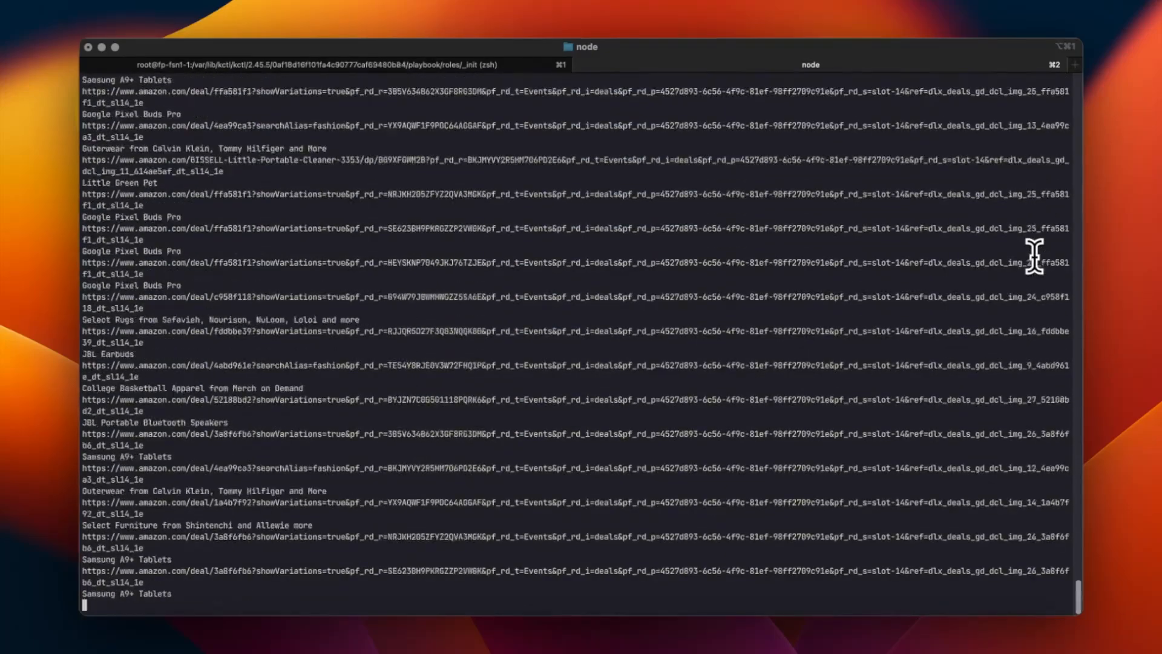
{"action": "scroll", "scroll_direction": "down", "scroll_amount": 3}
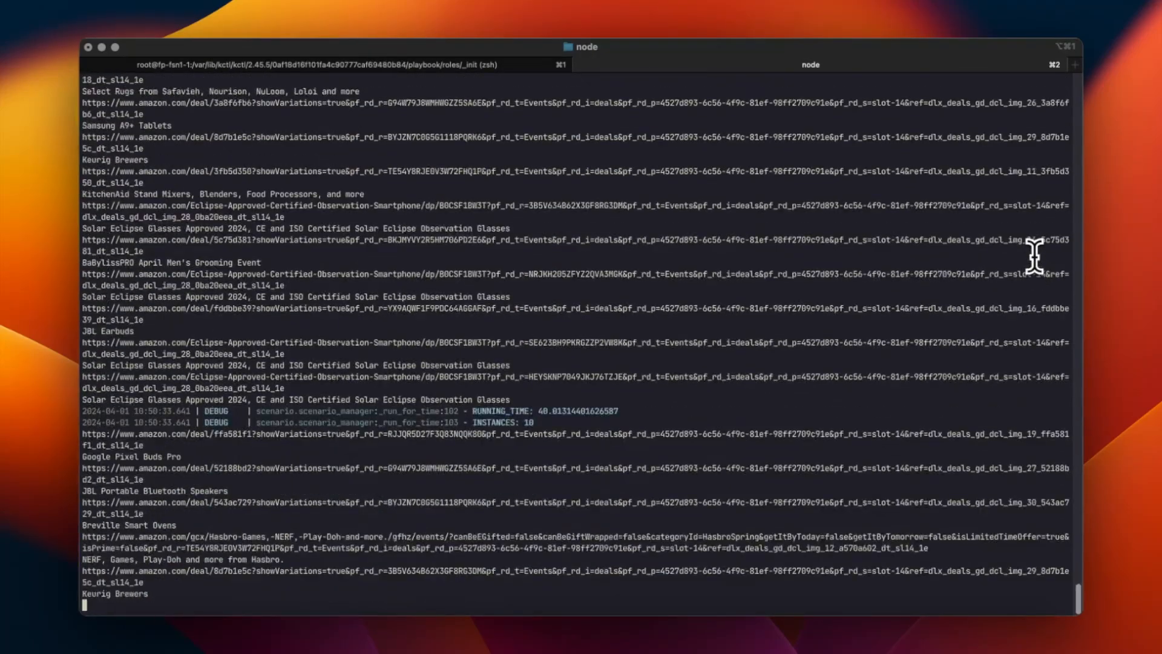
{"action": "scroll", "scroll_direction": "down", "scroll_amount": 3}
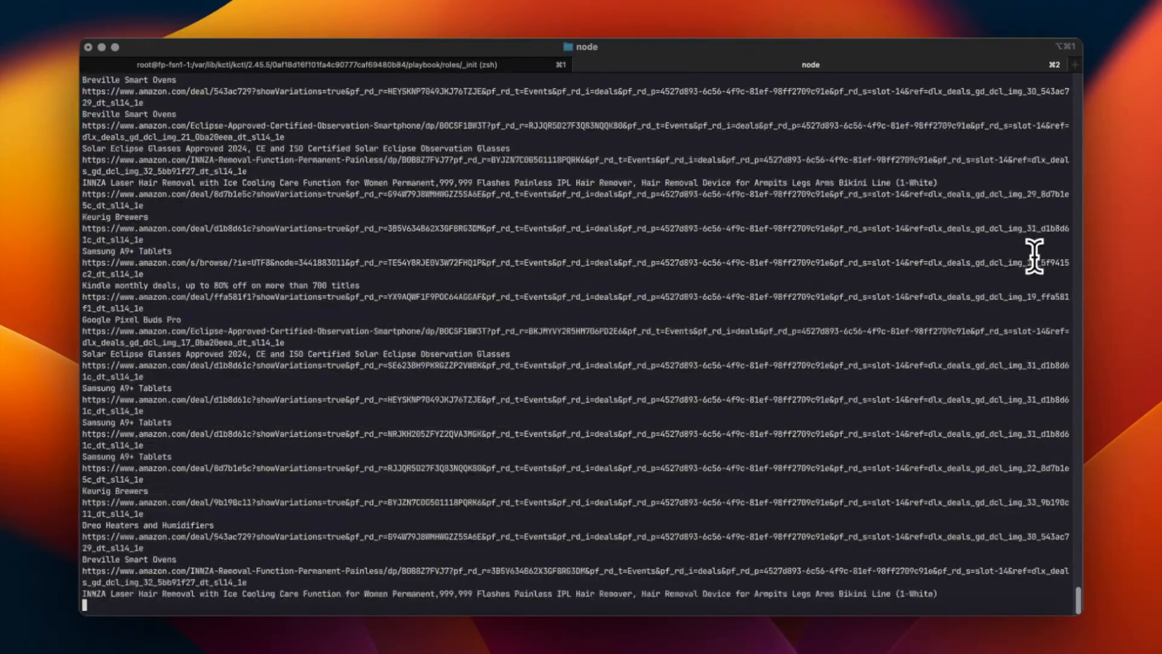
{"action": "scroll", "scroll_direction": "down", "scroll_amount": 3}
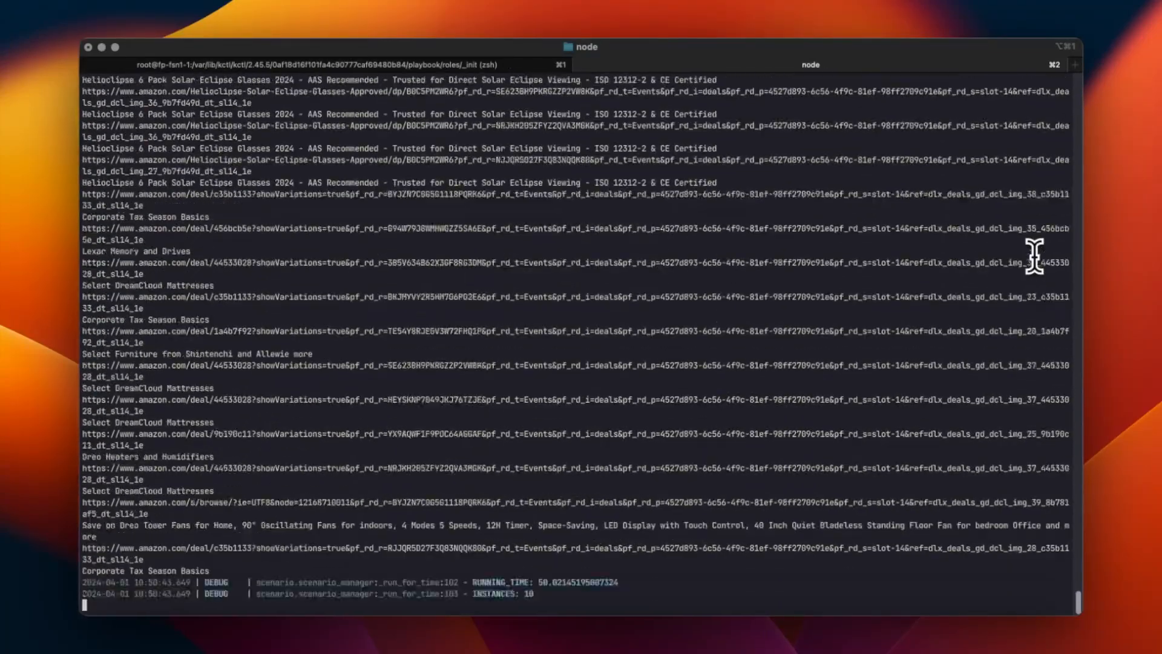
{"action": "scroll", "scroll_direction": "down", "scroll_amount": 3}
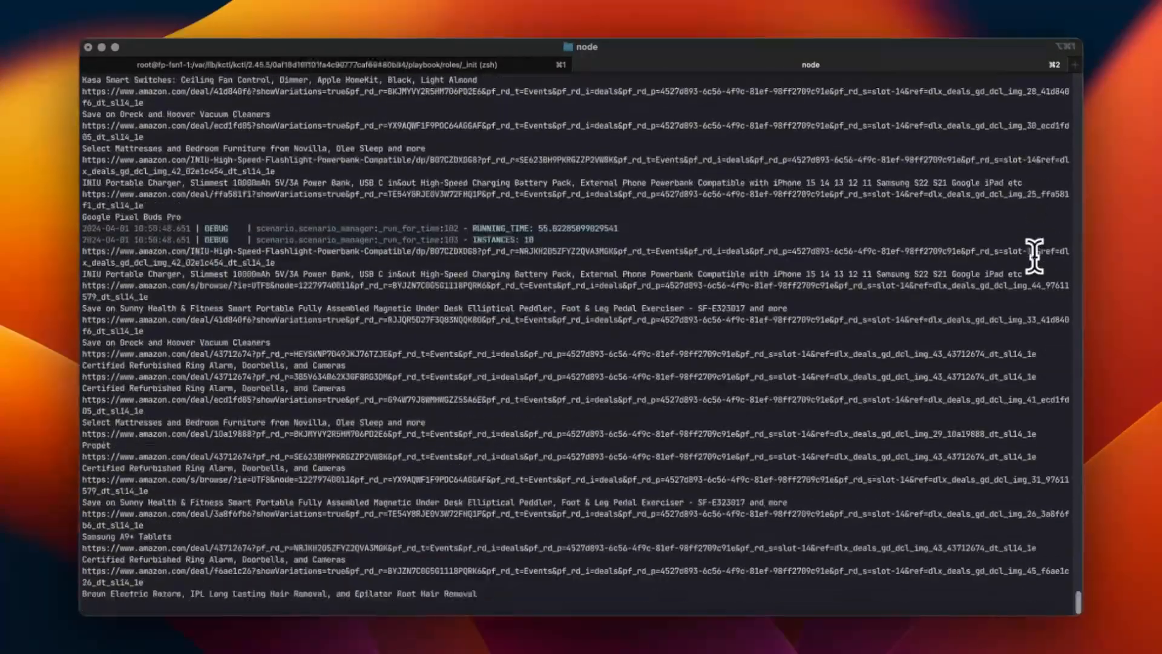
{"action": "scroll", "scroll_direction": "down", "scroll_amount": 3}
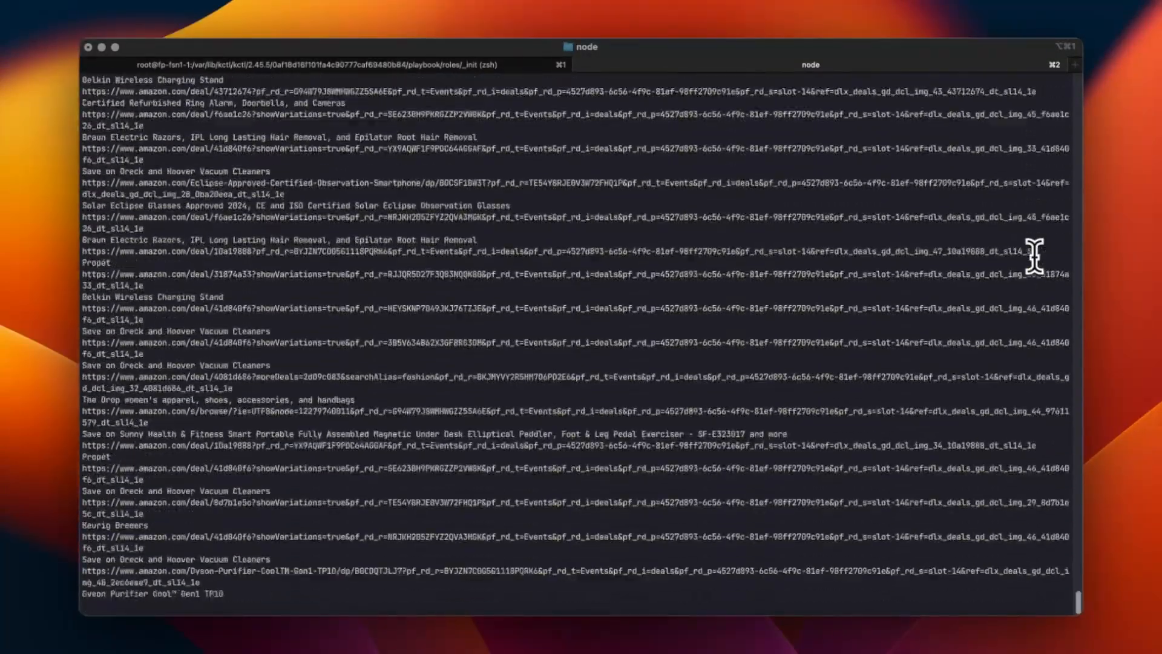
{"action": "scroll", "scroll_direction": "down", "scroll_amount": 3}
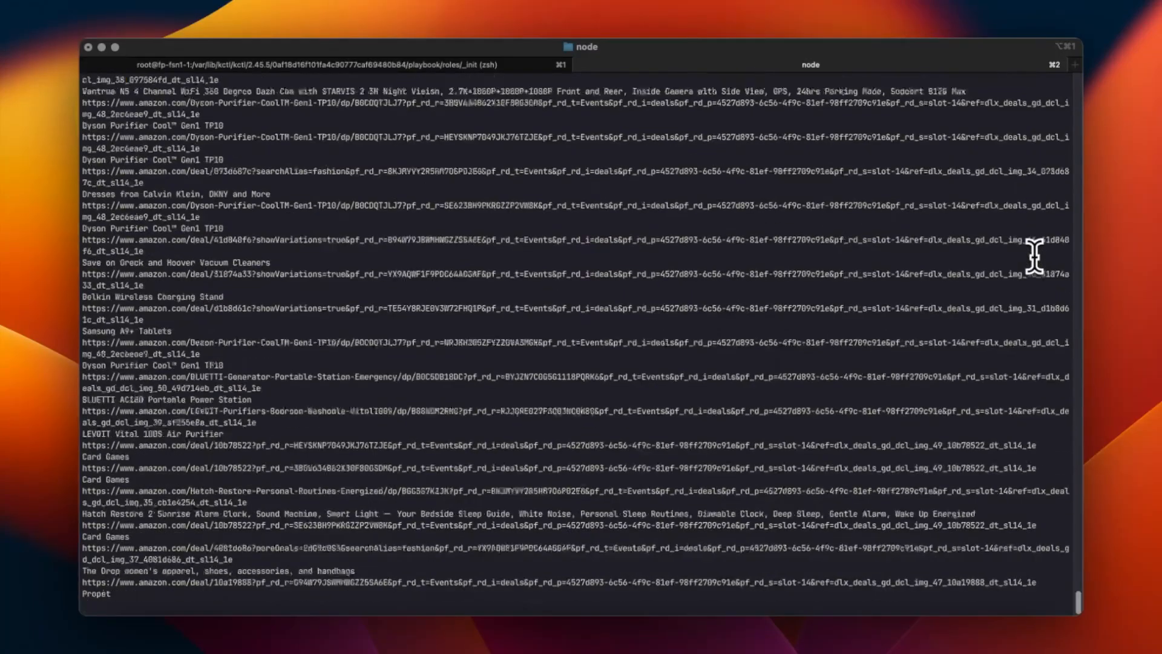
{"action": "scroll", "scroll_direction": "down", "scroll_amount": 3}
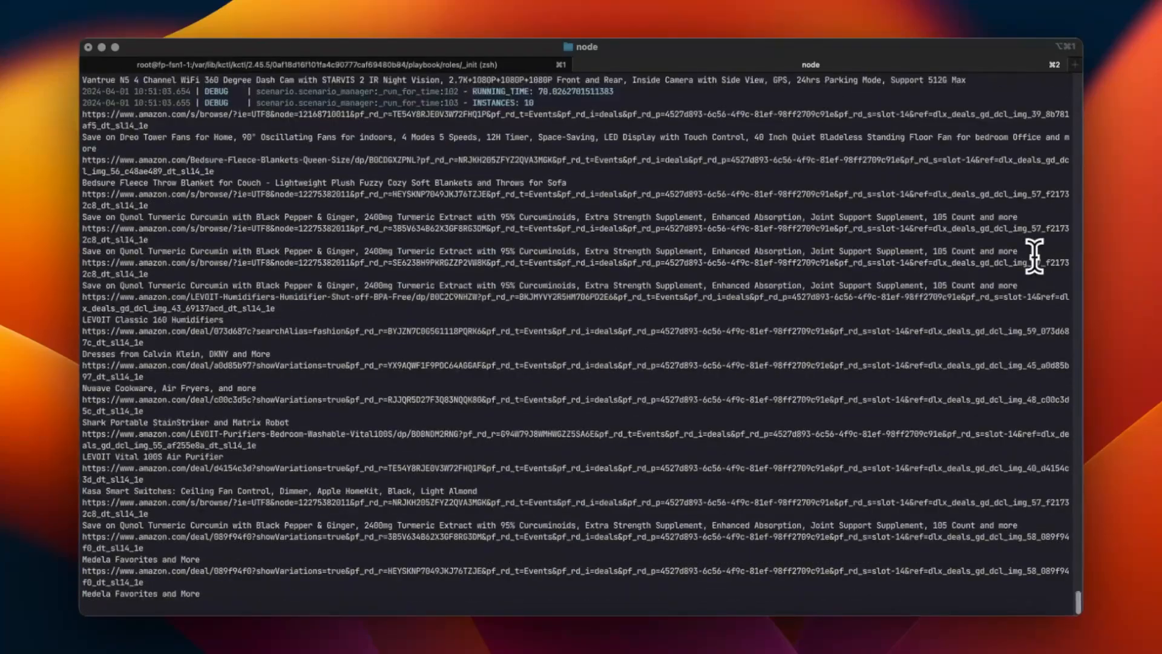
Step: Keep following the scraper output as DEBUG lines report 10 instances past 230 seconds
{"action": "scroll", "scroll_direction": "down", "scroll_amount": 3}
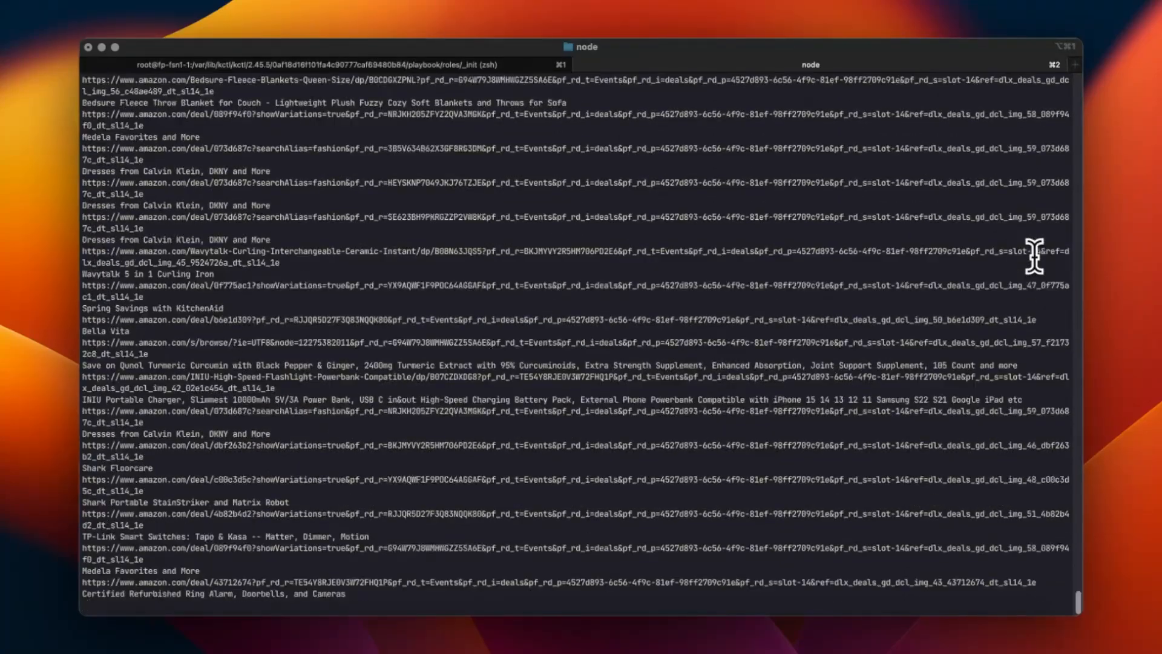
{"action": "scroll", "scroll_direction": "down", "scroll_amount": 3}
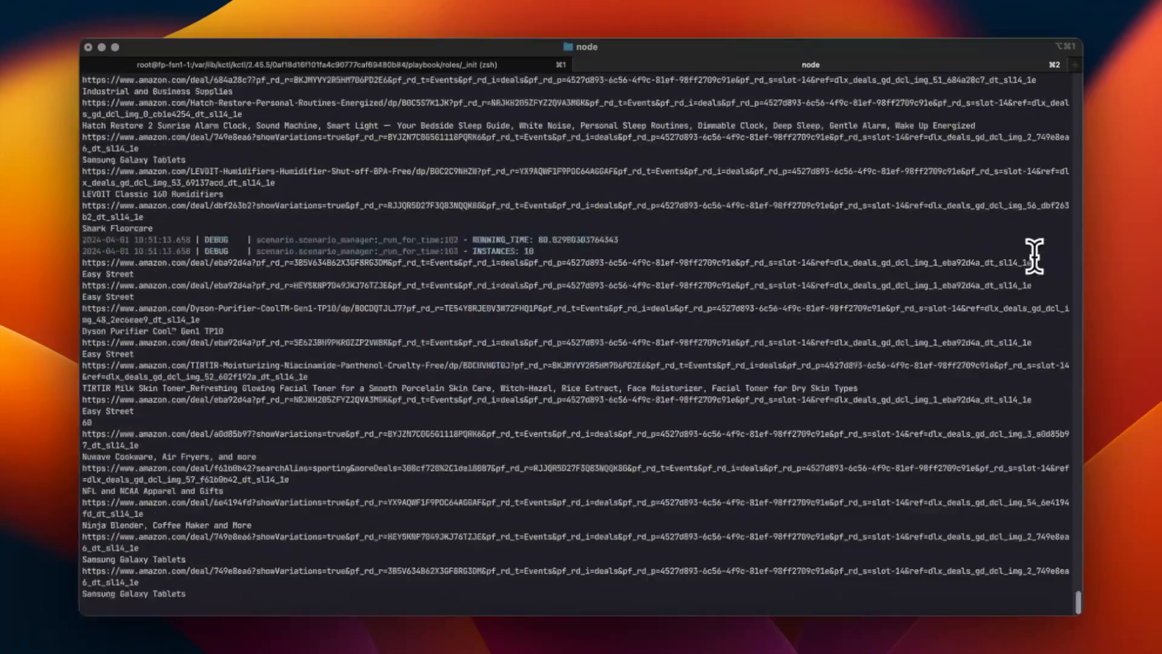
{"action": "scroll", "scroll_direction": "down", "scroll_amount": 3}
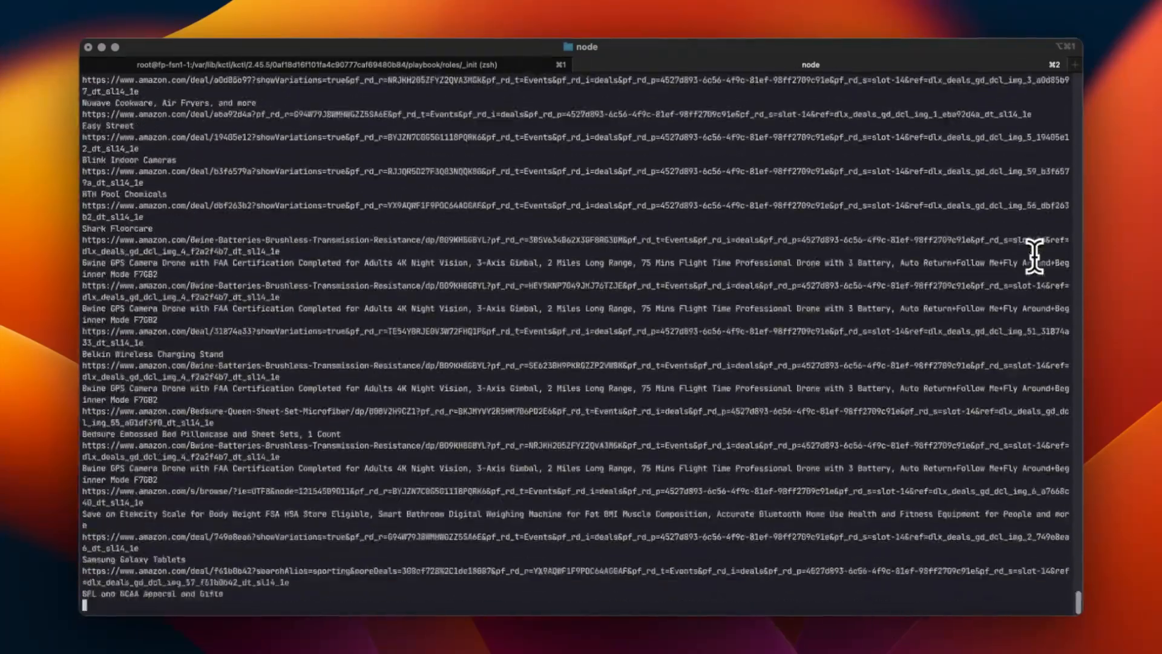
{"action": "scroll", "scroll_direction": "down", "scroll_amount": 3}
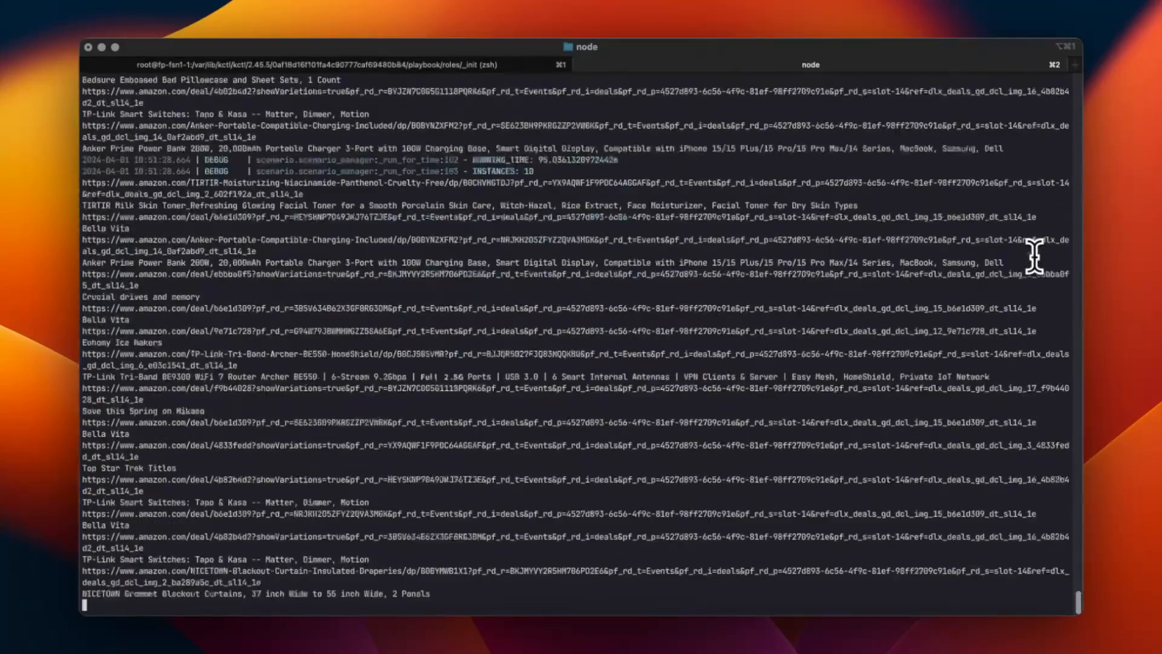
{"action": "scroll", "scroll_direction": "down", "scroll_amount": 3}
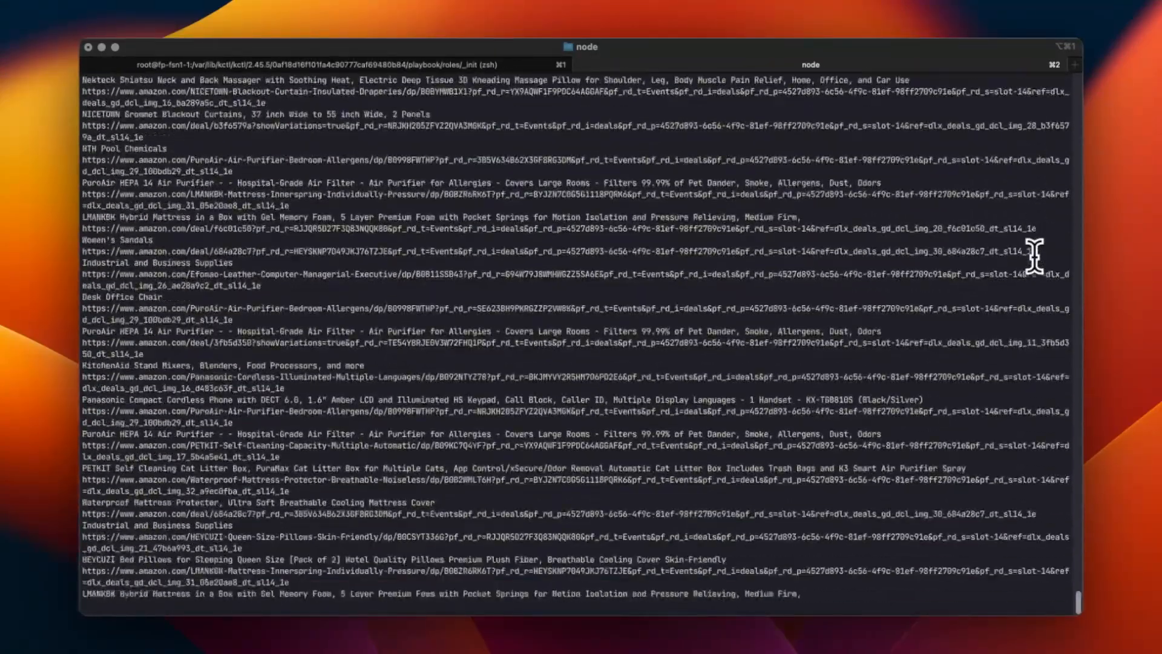
{"action": "scroll", "scroll_direction": "down", "scroll_amount": 3}
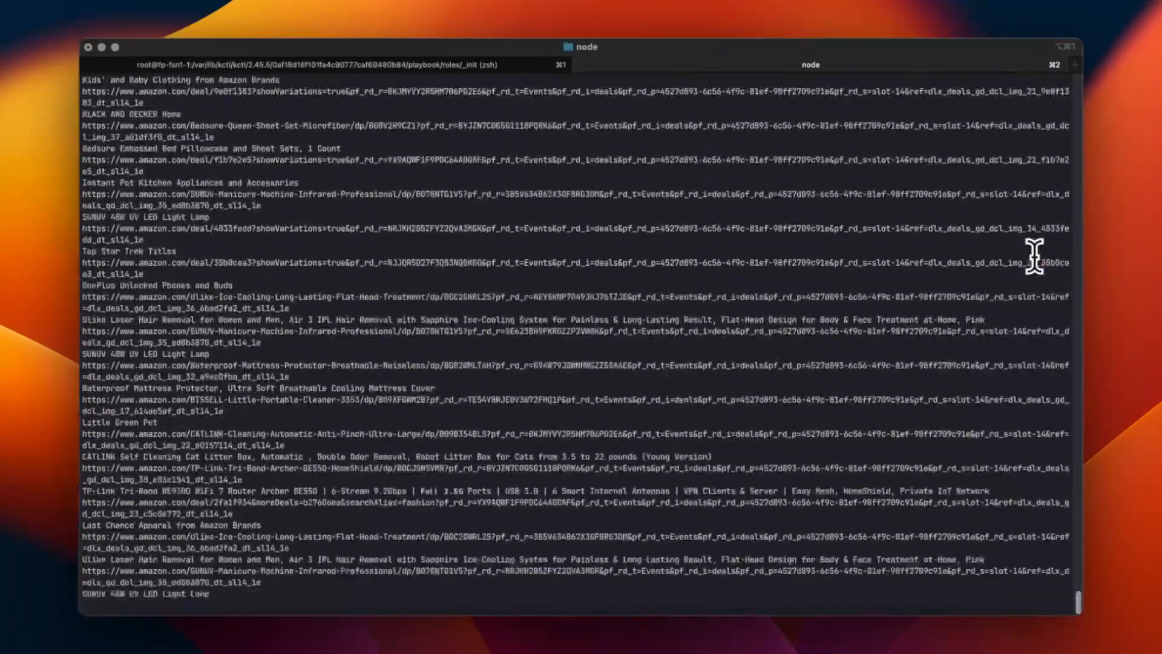
{"action": "scroll", "scroll_direction": "down", "scroll_amount": 3}
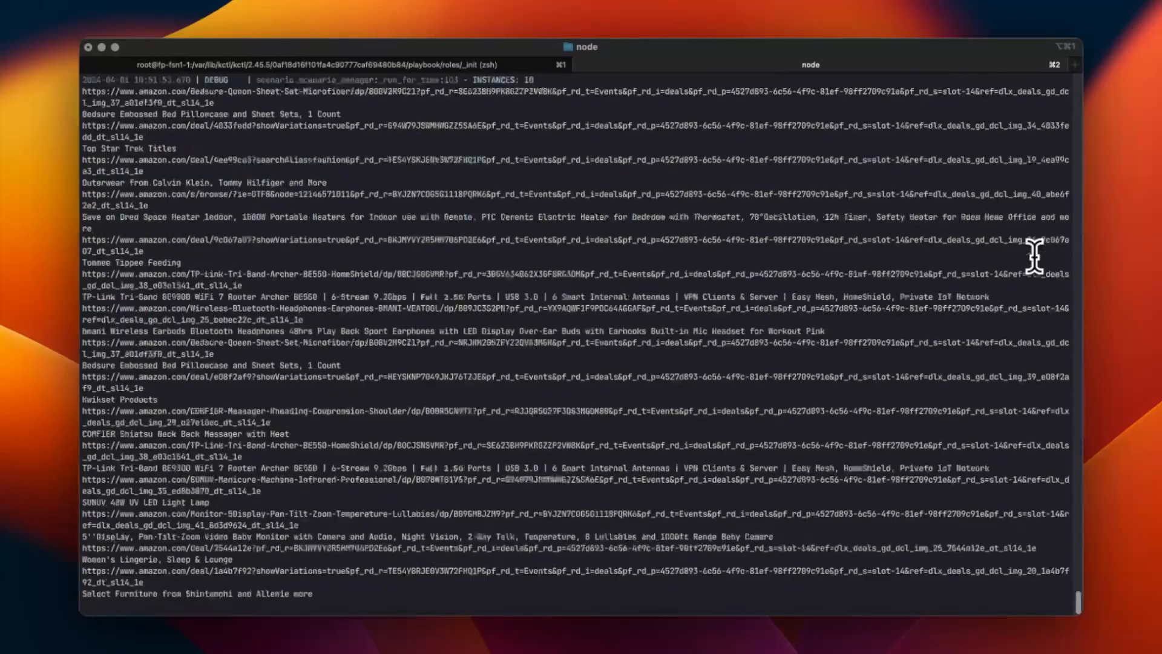
{"action": "scroll", "scroll_direction": "down", "scroll_amount": 3}
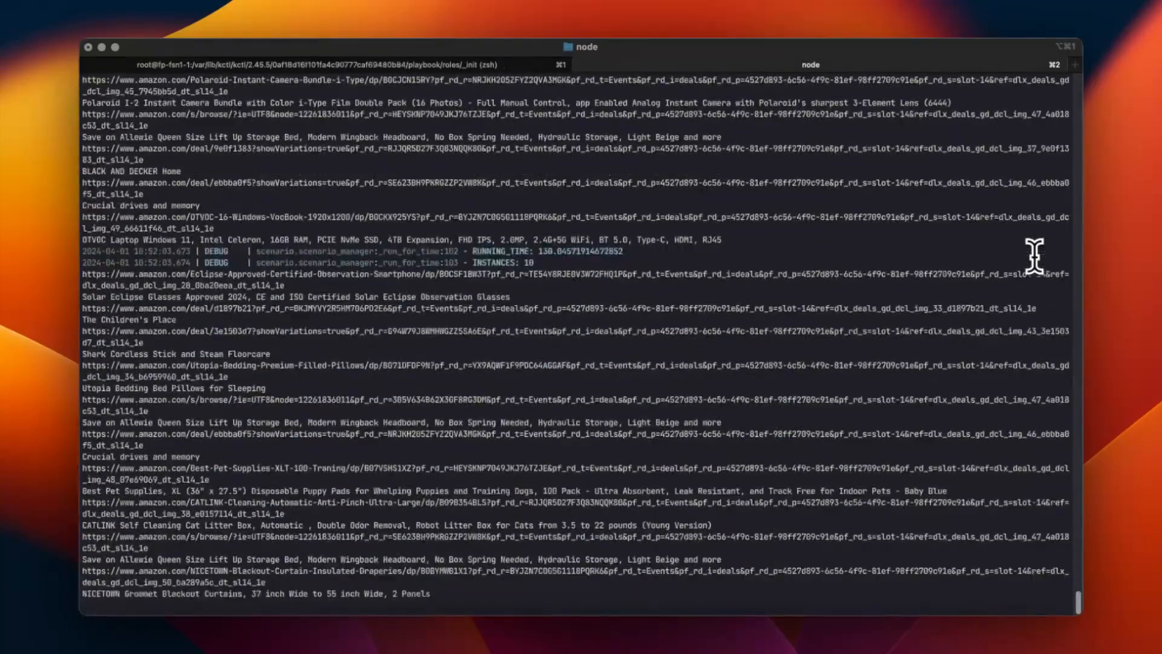
{"action": "scroll", "scroll_direction": "down", "scroll_amount": 3}
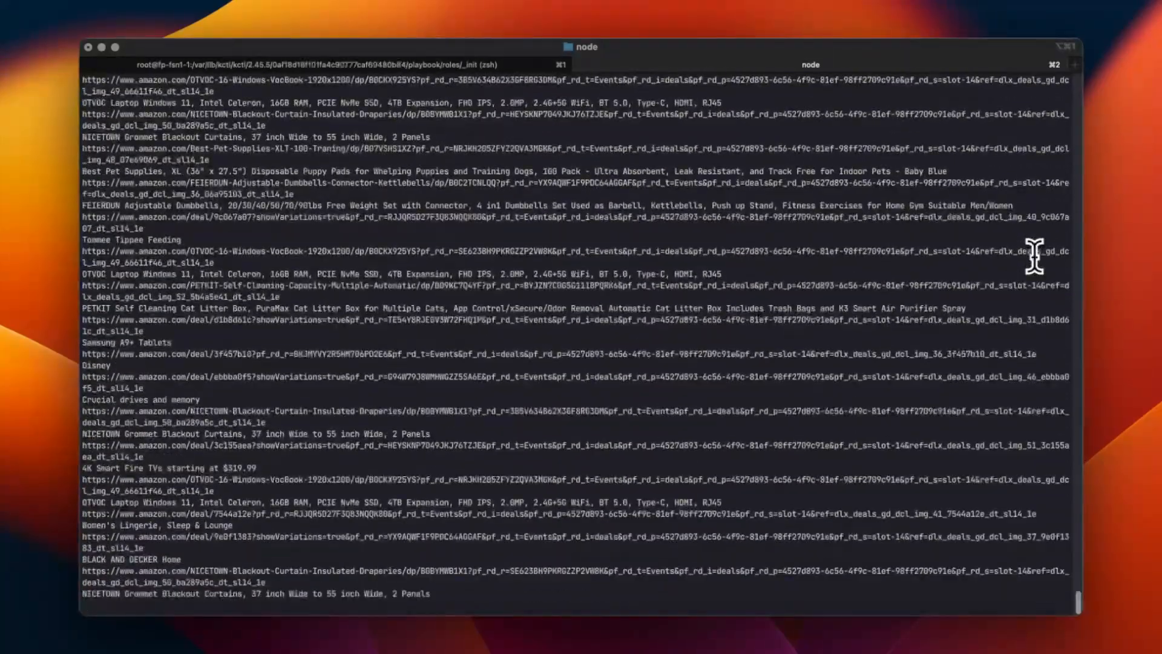
{"action": "scroll", "scroll_direction": "down", "scroll_amount": 3}
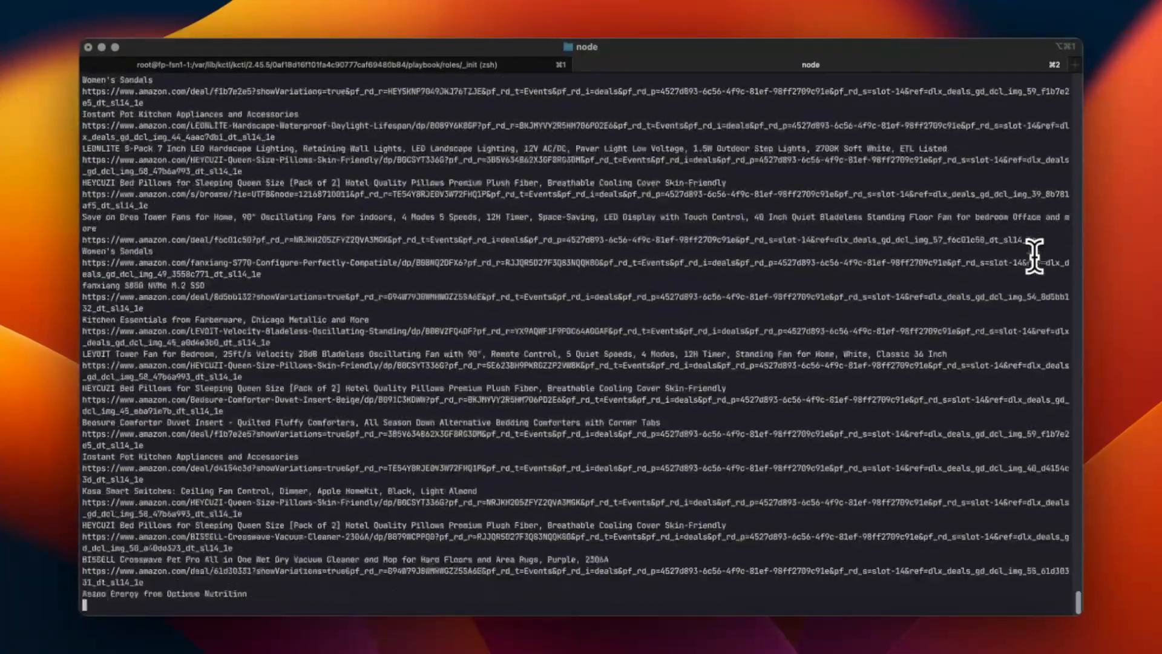
{"action": "scroll", "scroll_direction": "down", "scroll_amount": 3}
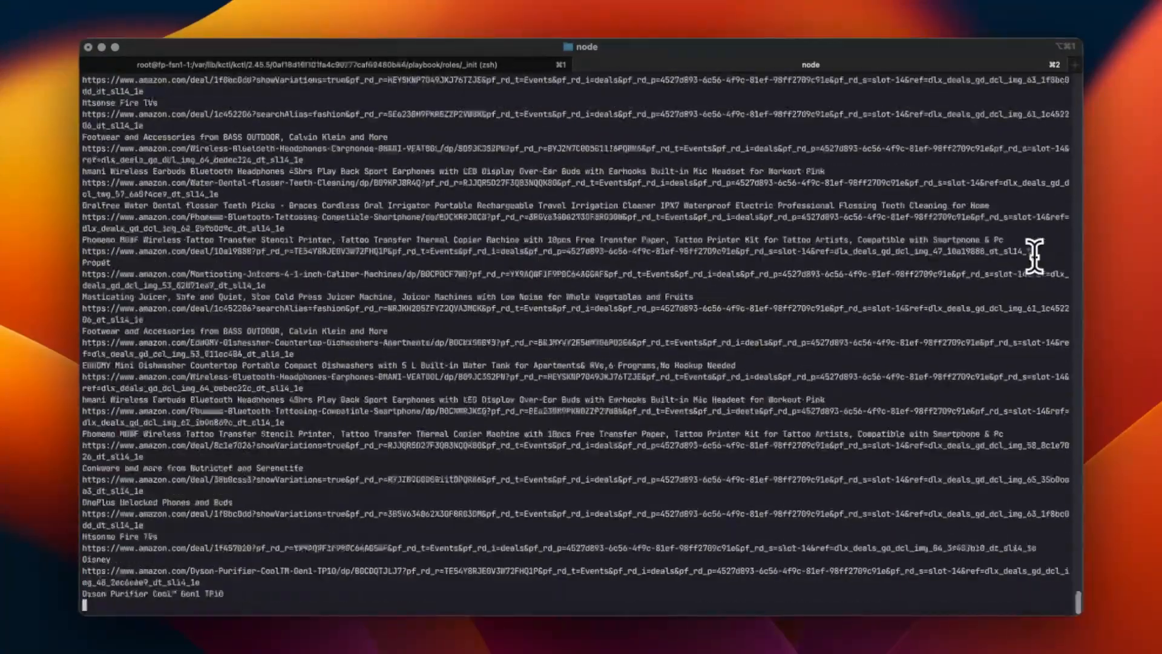
{"action": "scroll", "scroll_direction": "down", "scroll_amount": 3}
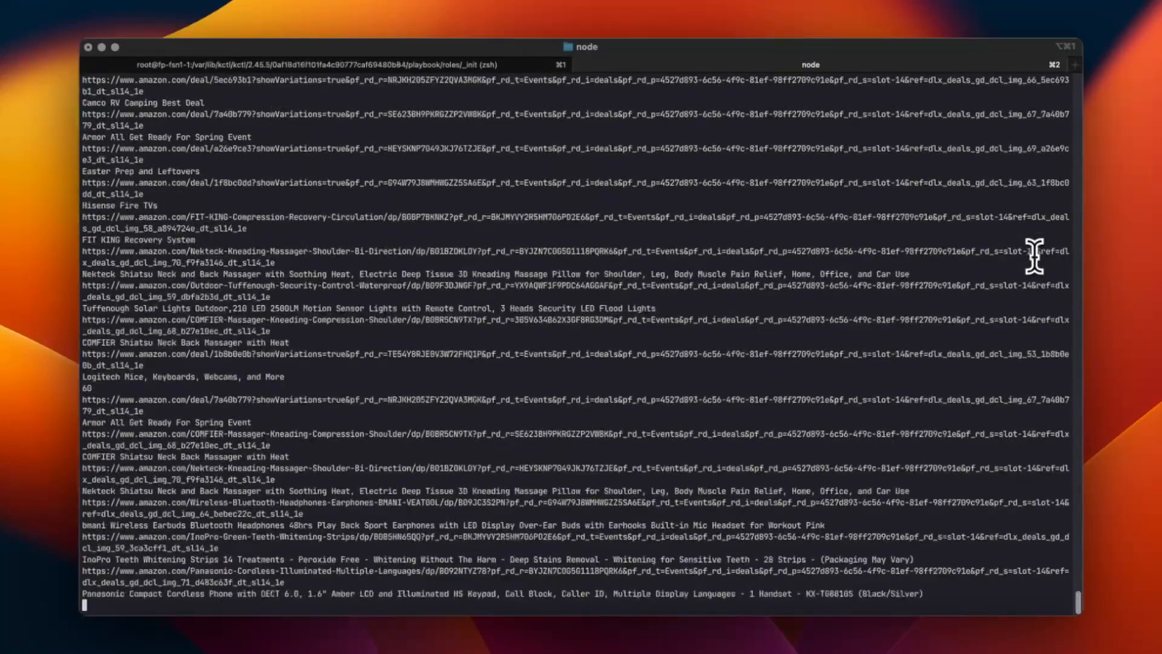
{"action": "scroll", "scroll_direction": "down", "scroll_amount": 3}
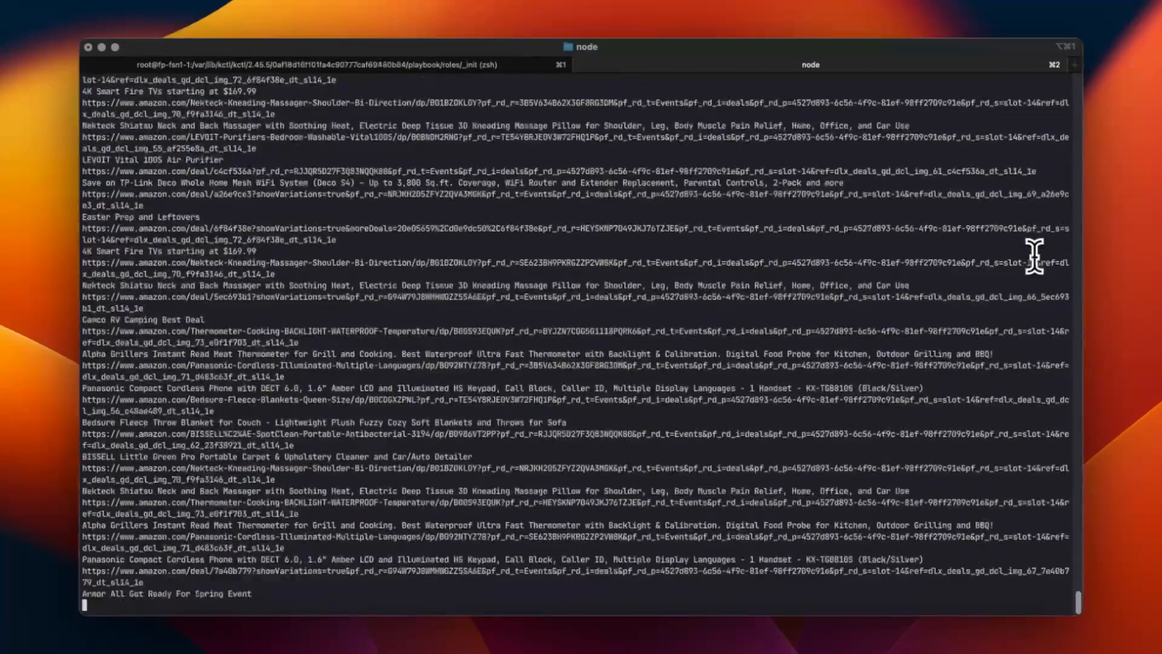
{"action": "scroll", "scroll_direction": "down", "scroll_amount": 3}
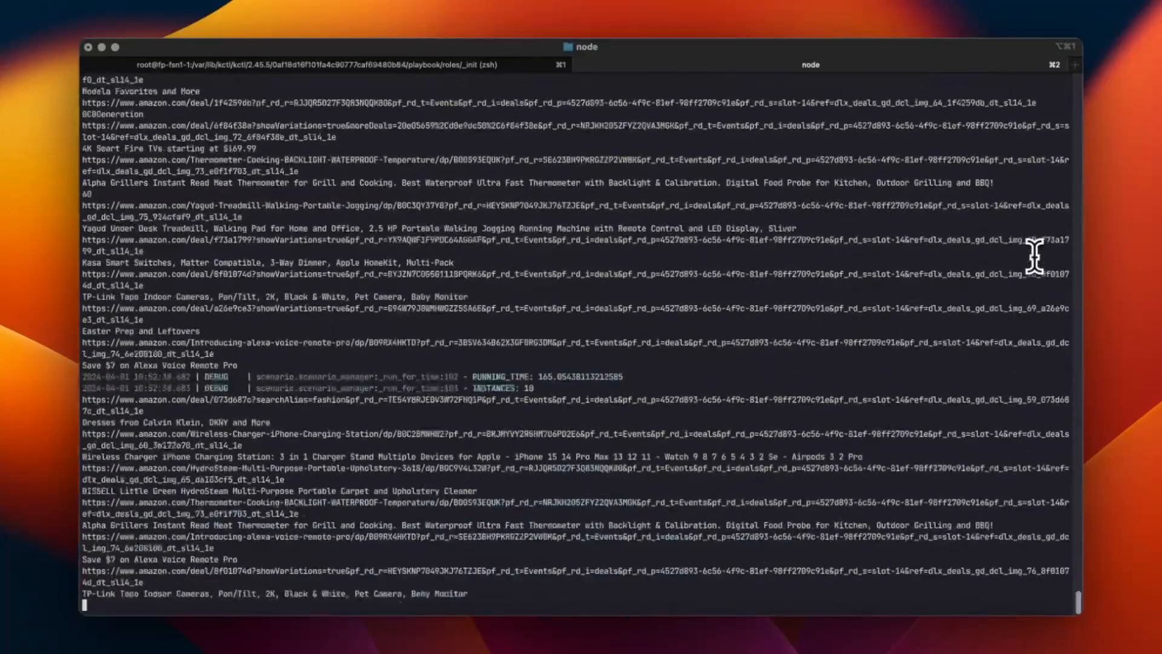
{"action": "scroll", "scroll_direction": "down", "scroll_amount": 3}
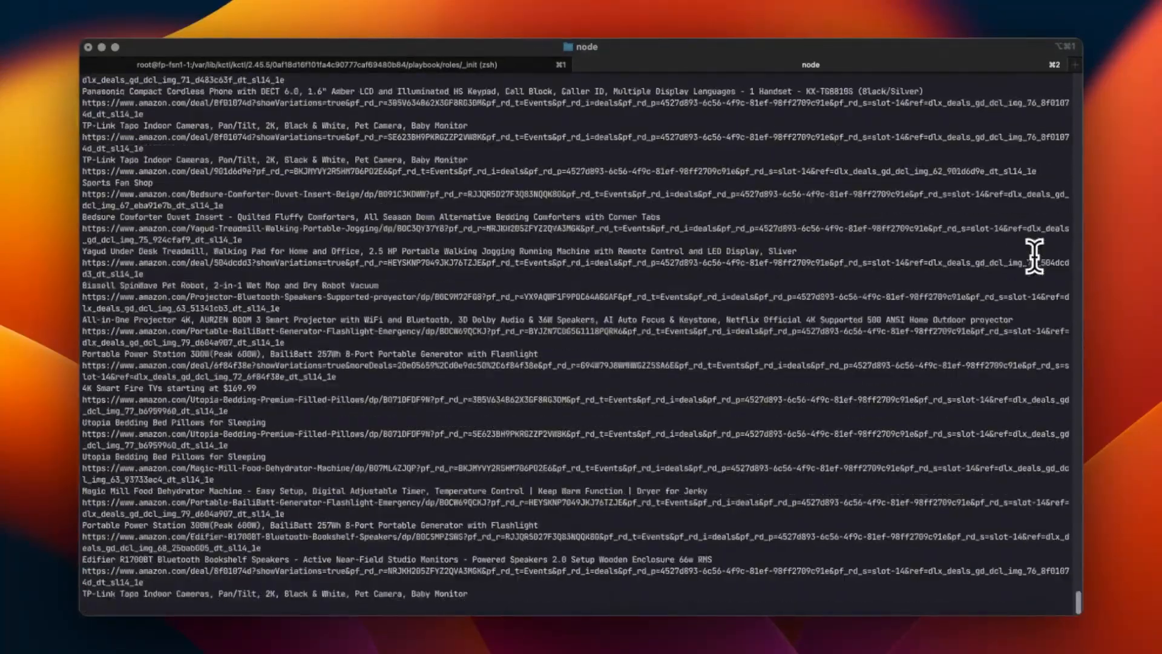
{"action": "scroll", "scroll_direction": "down", "scroll_amount": 3}
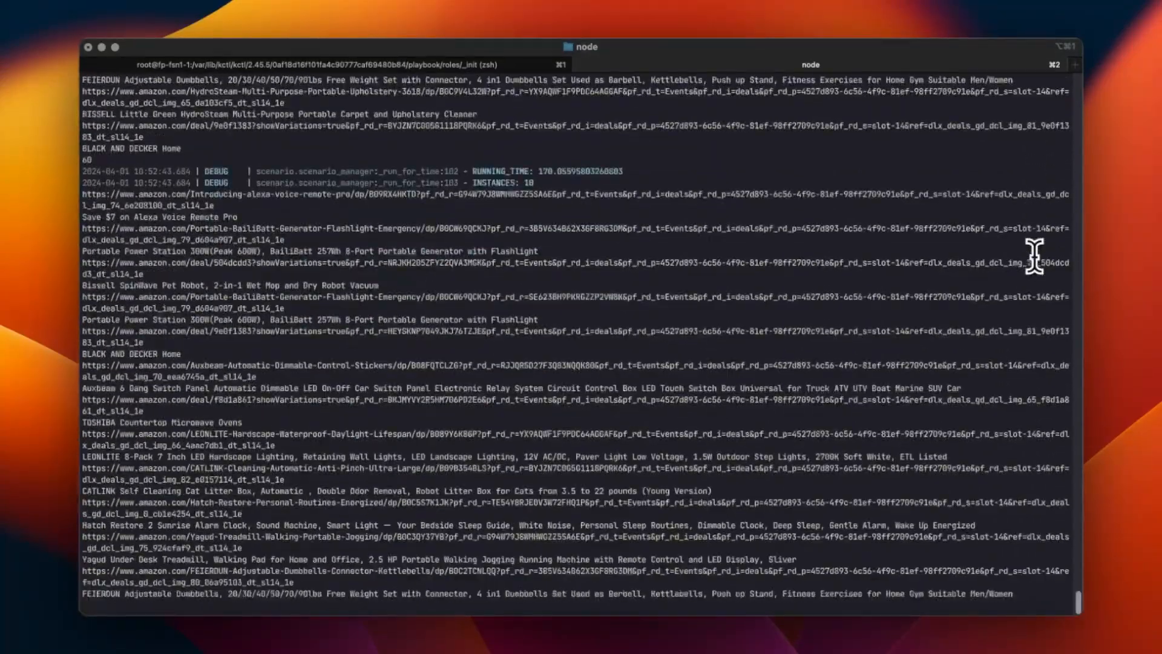
{"action": "scroll", "scroll_direction": "down", "scroll_amount": 3}
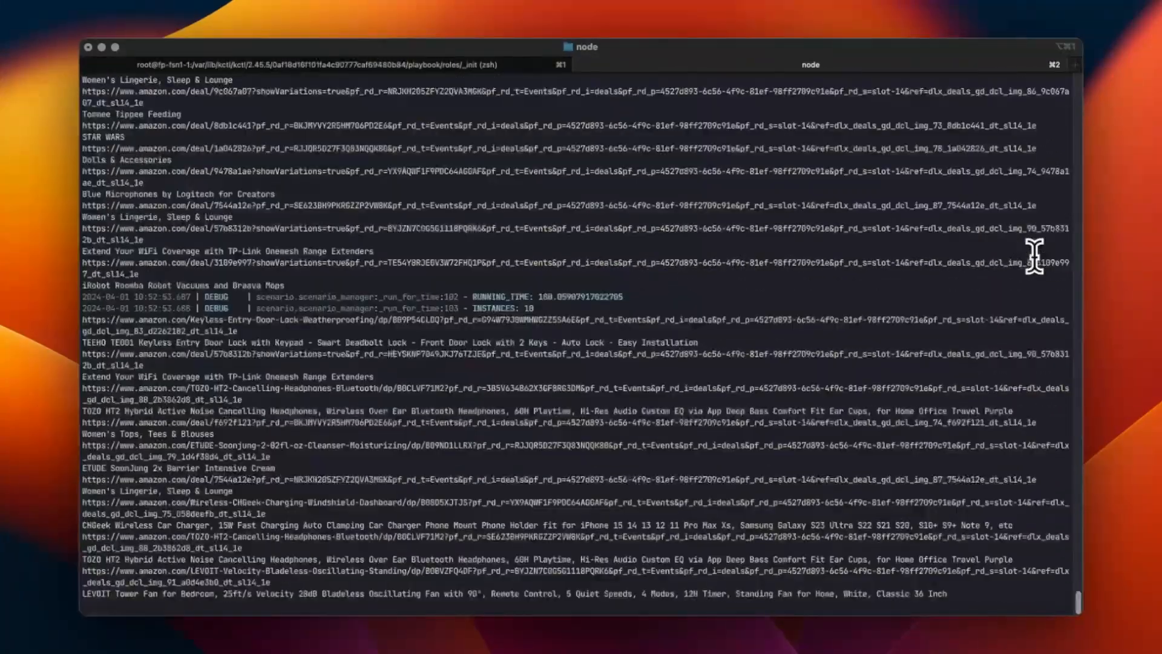
{"action": "scroll", "scroll_direction": "down", "scroll_amount": 3}
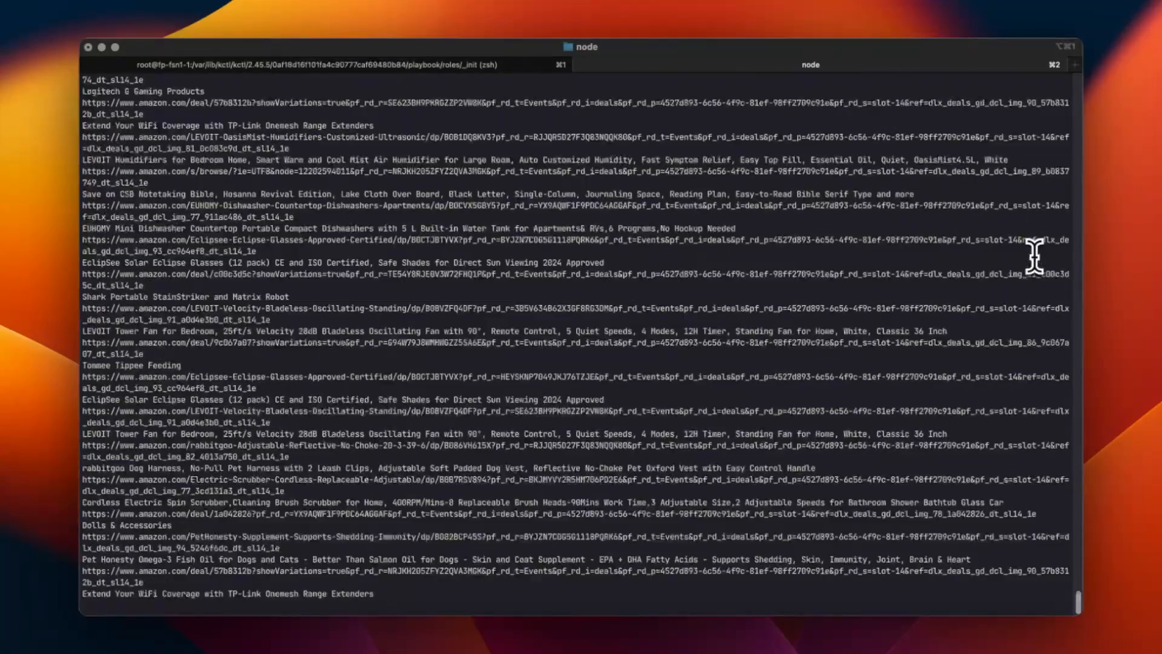
{"action": "scroll", "scroll_direction": "down", "scroll_amount": 3}
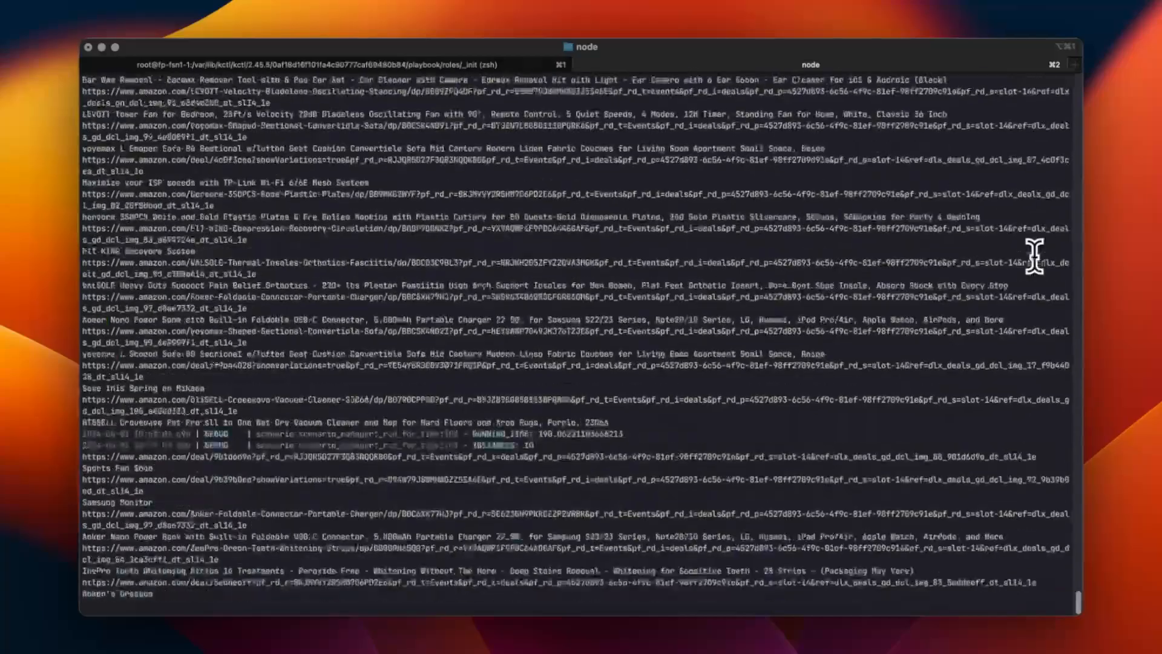
{"action": "scroll", "scroll_direction": "down", "scroll_amount": 3}
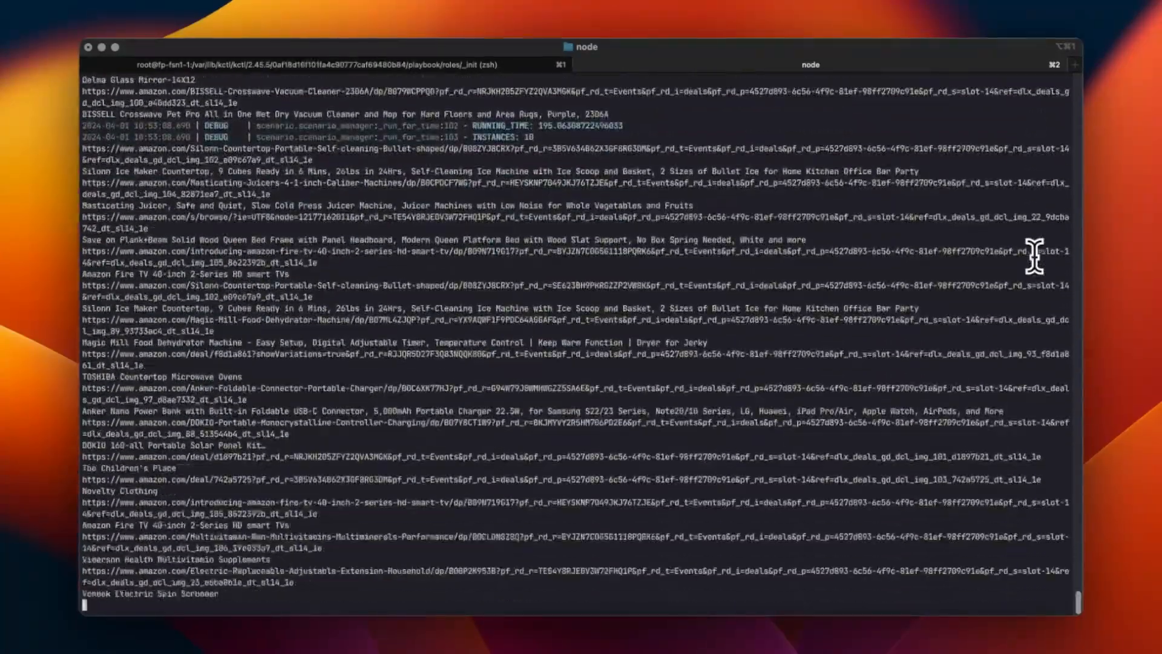
{"action": "scroll", "scroll_direction": "down", "scroll_amount": 3}
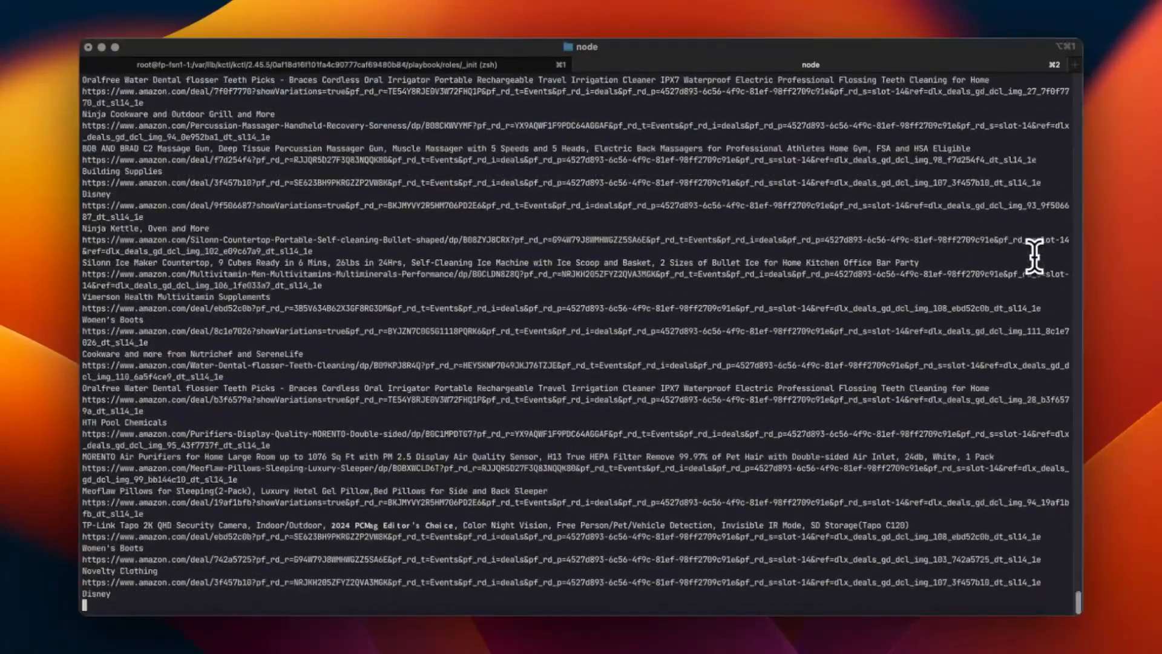
{"action": "scroll", "scroll_direction": "down", "scroll_amount": 3}
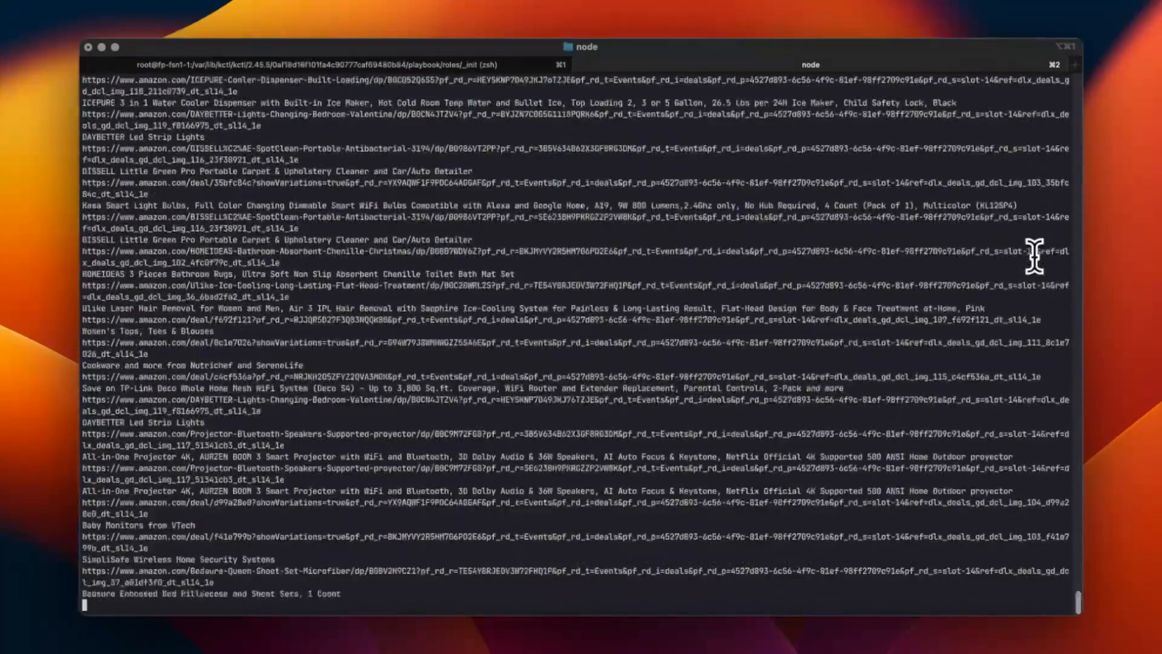
{"action": "scroll", "scroll_direction": "down", "scroll_amount": 3}
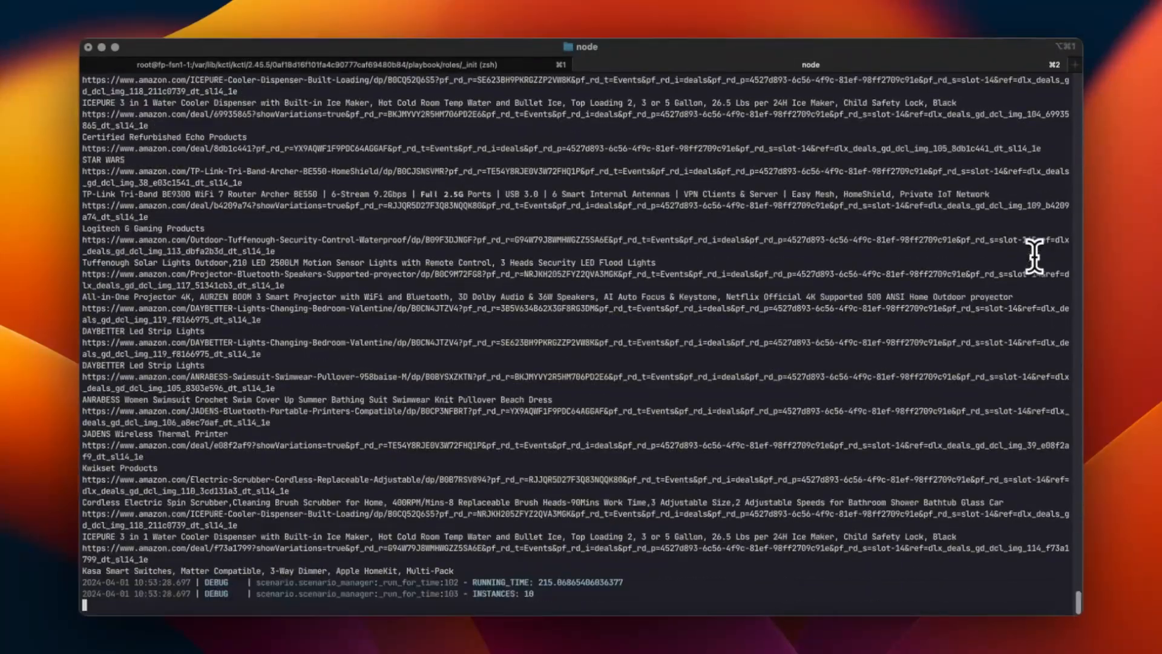
{"action": "scroll", "scroll_direction": "down", "scroll_amount": 3}
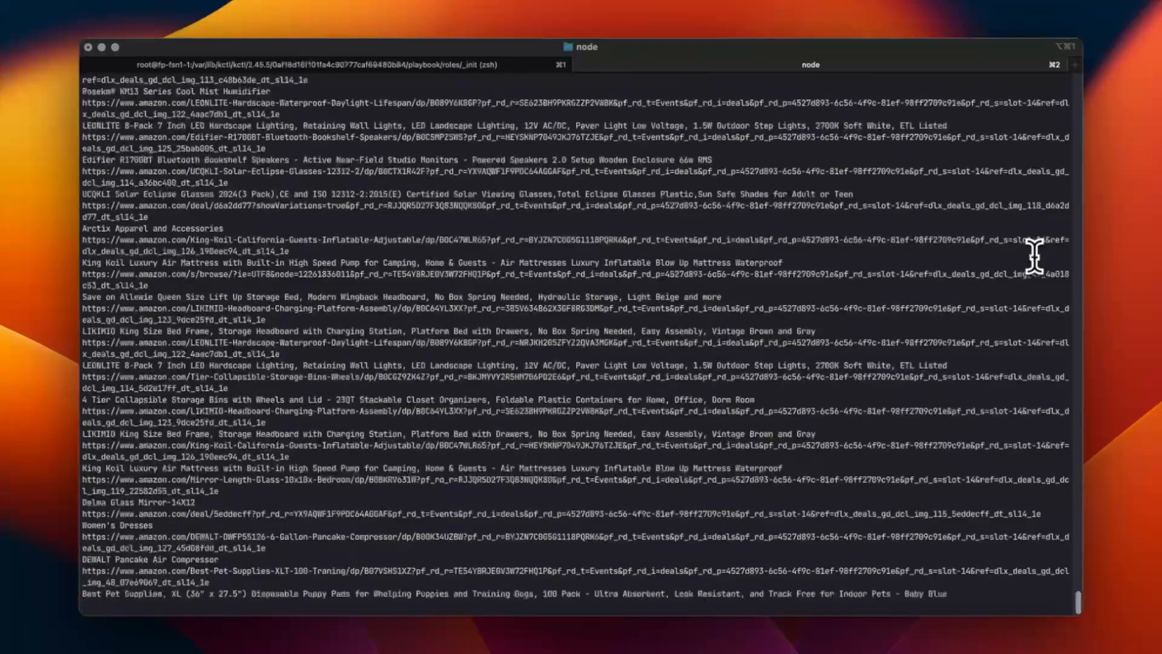
{"action": "scroll", "scroll_direction": "down", "scroll_amount": 3}
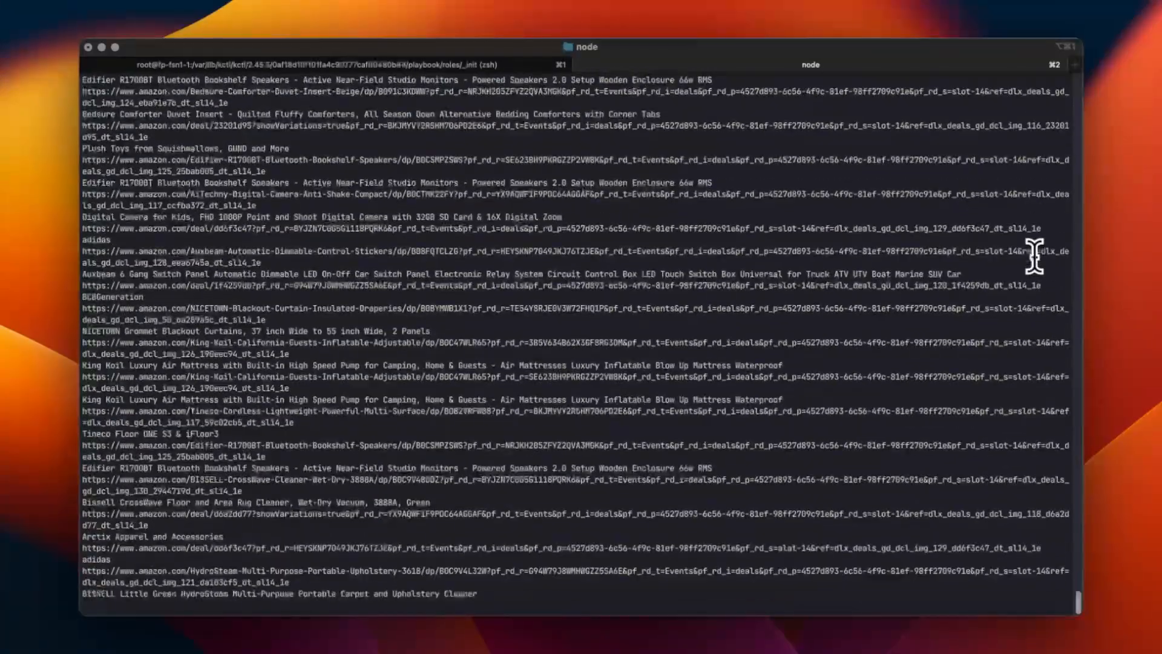
{"action": "scroll", "scroll_direction": "down", "scroll_amount": 3}
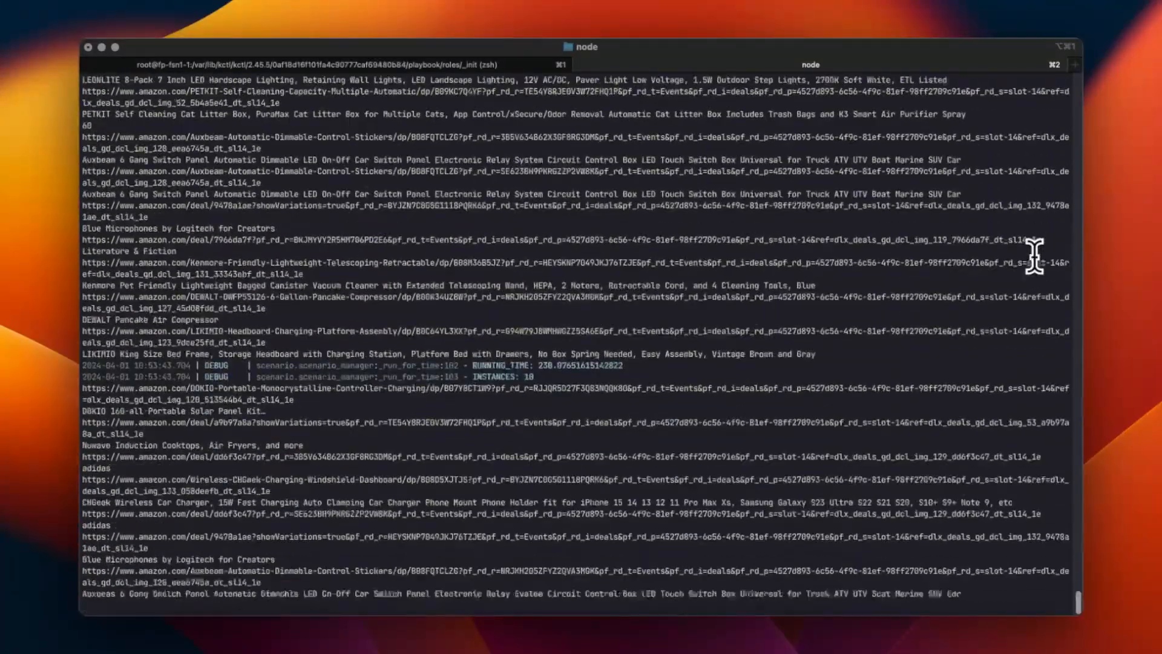
{"action": "scroll", "scroll_direction": "down", "scroll_amount": 3}
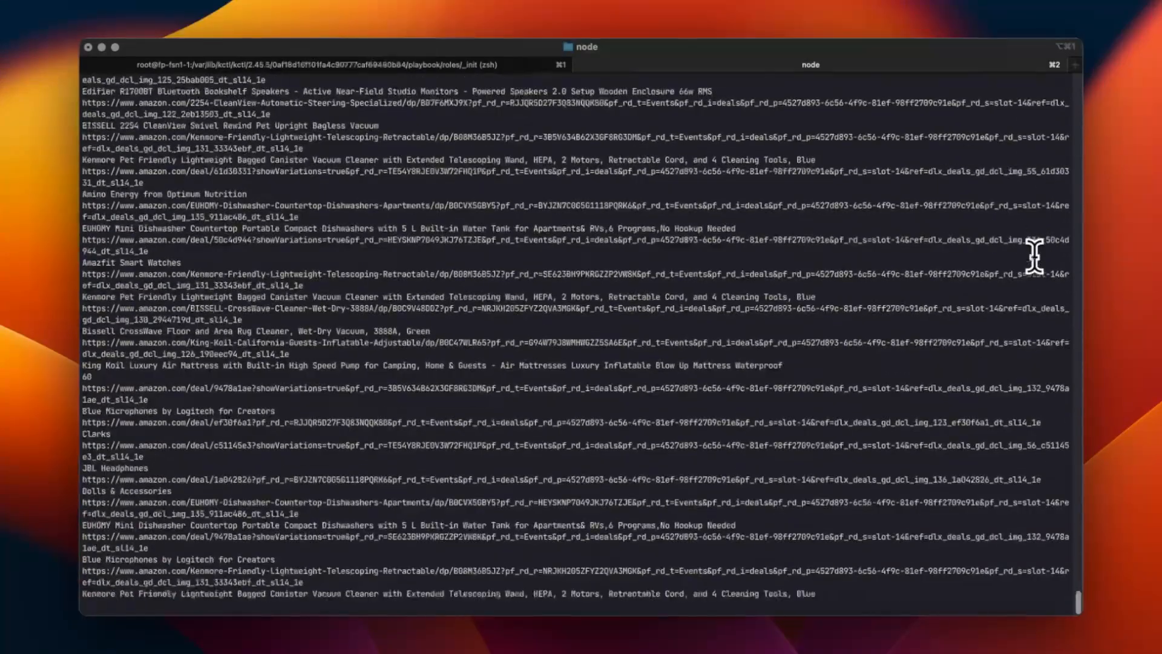
Step: Watch the scrape finish near 285 seconds, leaving amazon_10.csv in the project folder
{"action": "scroll", "scroll_direction": "down", "scroll_amount": 3}
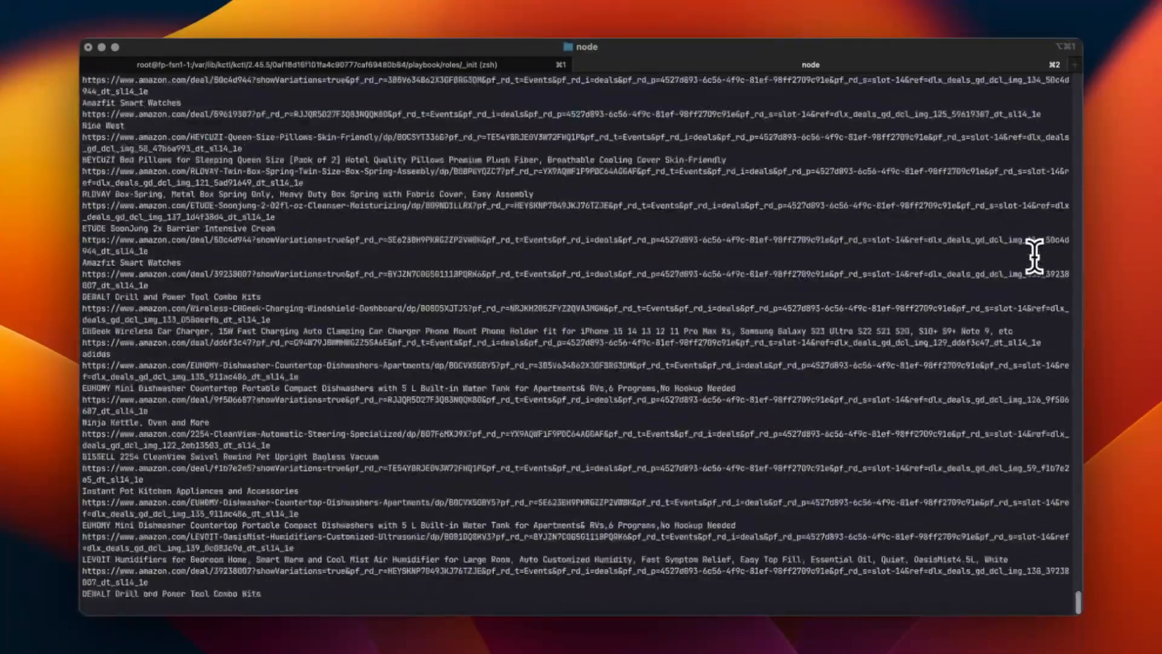
{"action": "scroll", "scroll_direction": "down", "scroll_amount": 3}
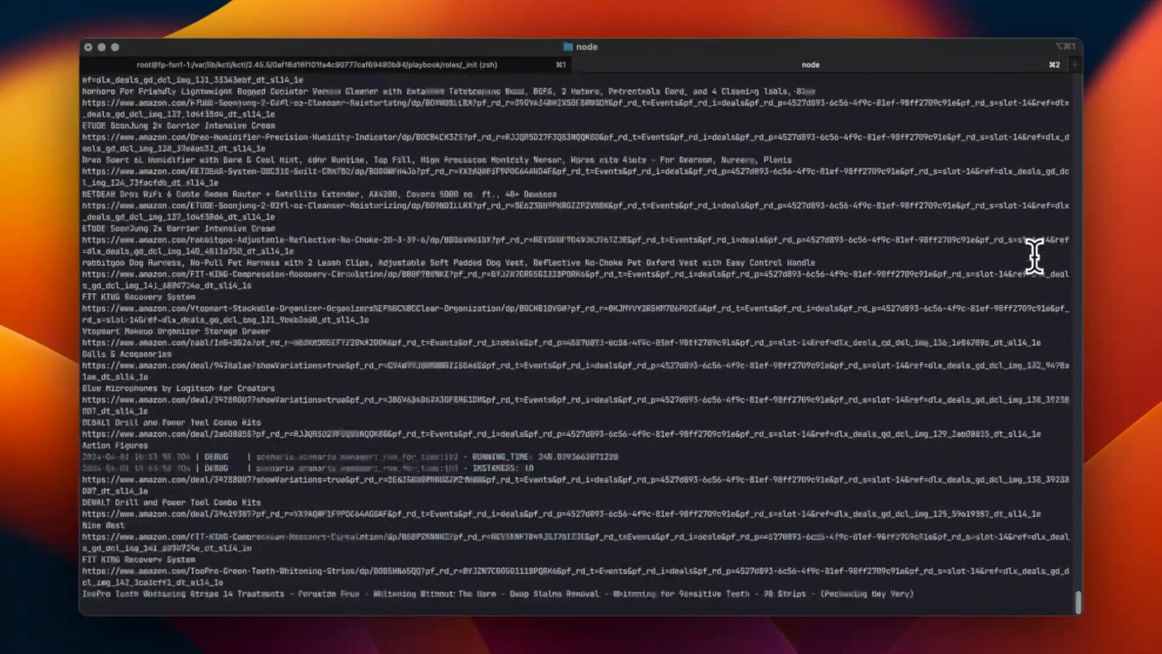
{"action": "scroll", "scroll_direction": "down", "scroll_amount": 3}
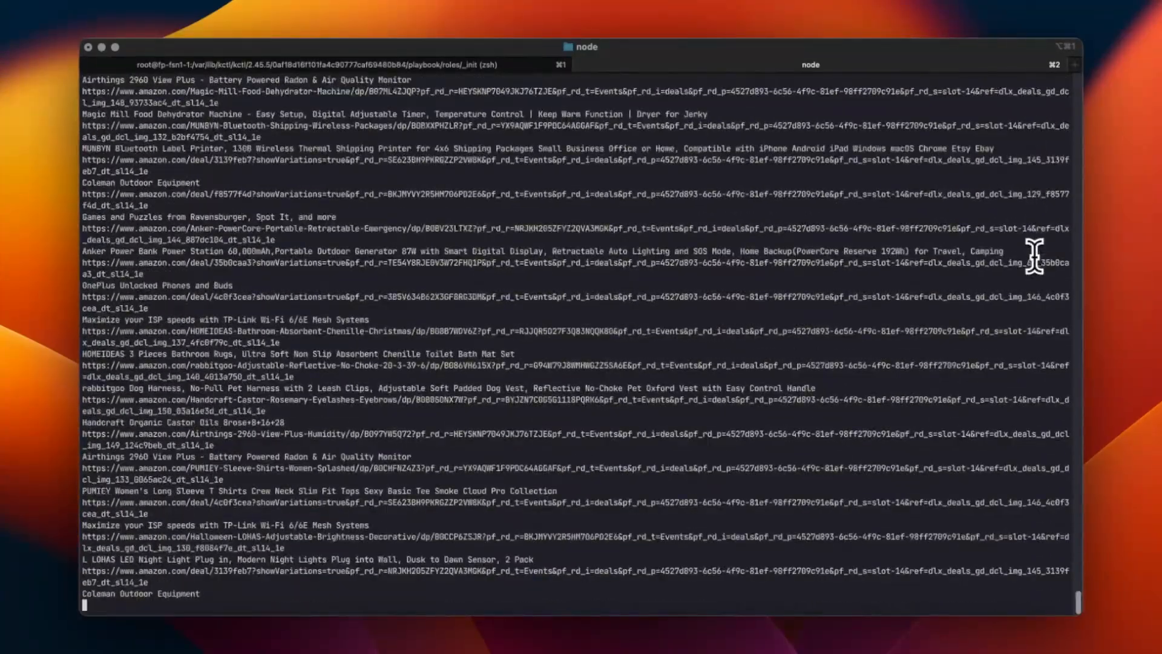
{"action": "scroll", "scroll_direction": "down", "scroll_amount": 3}
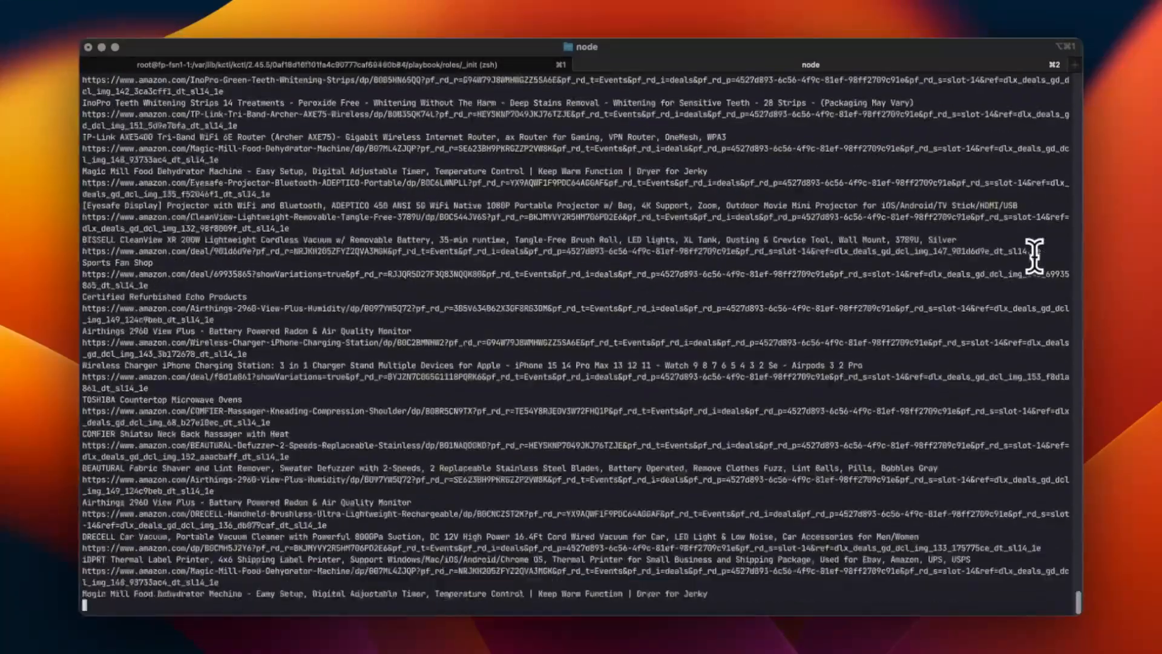
{"action": "scroll", "scroll_direction": "down", "scroll_amount": 3}
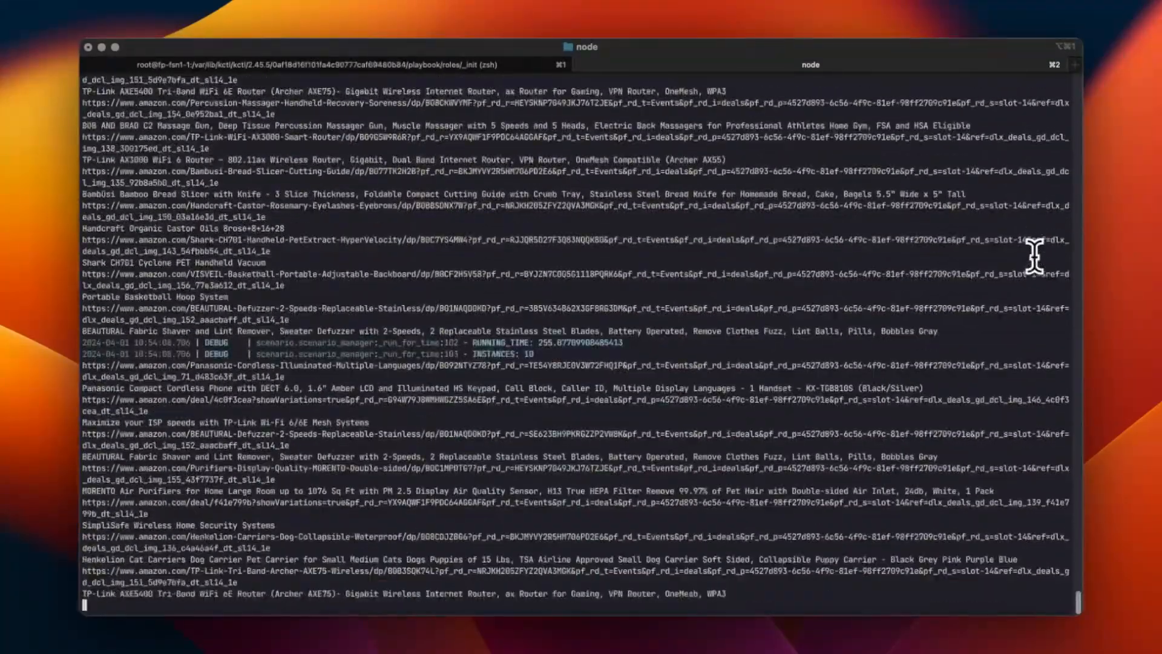
{"action": "scroll", "scroll_direction": "down", "scroll_amount": 3}
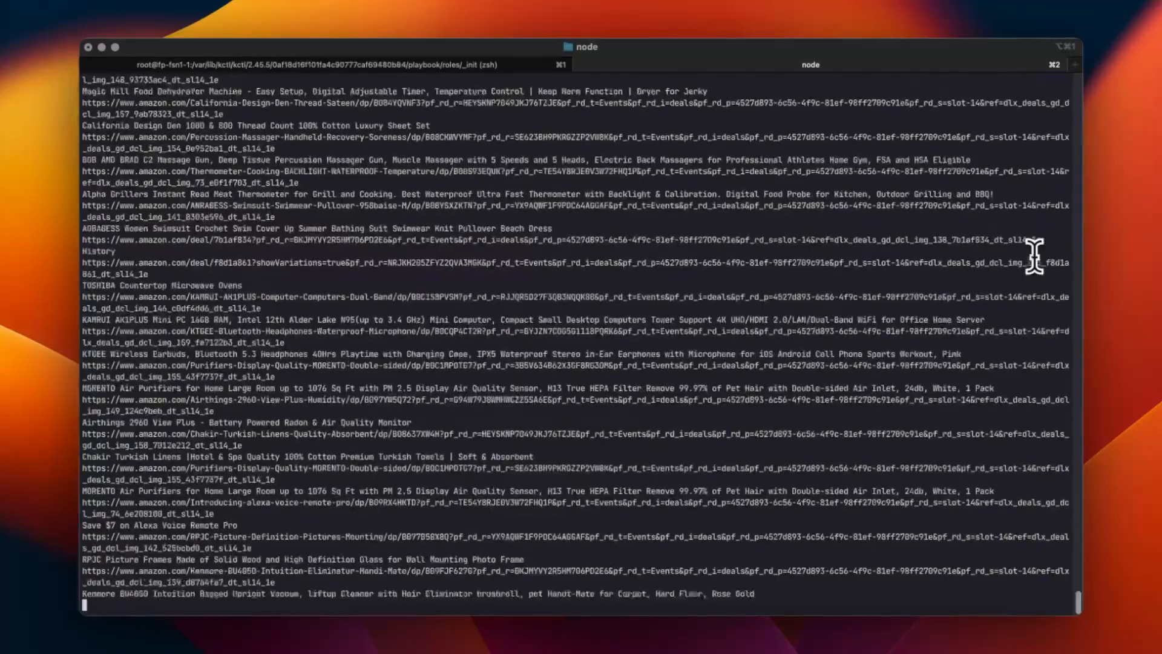
{"action": "scroll", "scroll_direction": "down", "scroll_amount": 3}
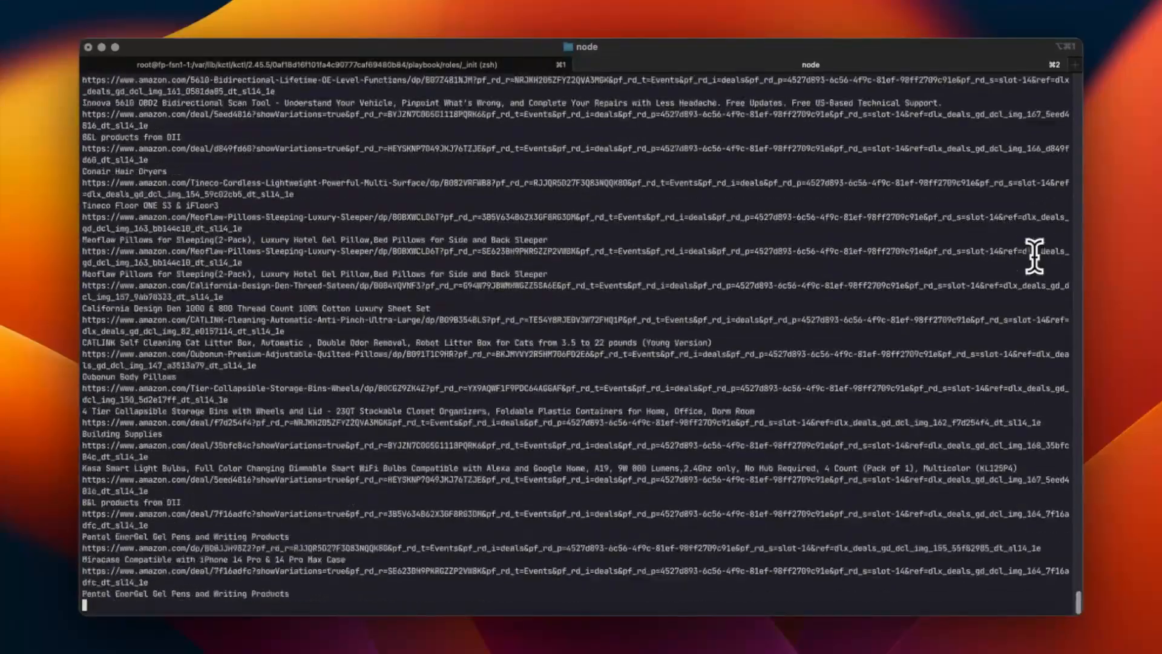
{"action": "scroll", "scroll_direction": "down", "scroll_amount": 3}
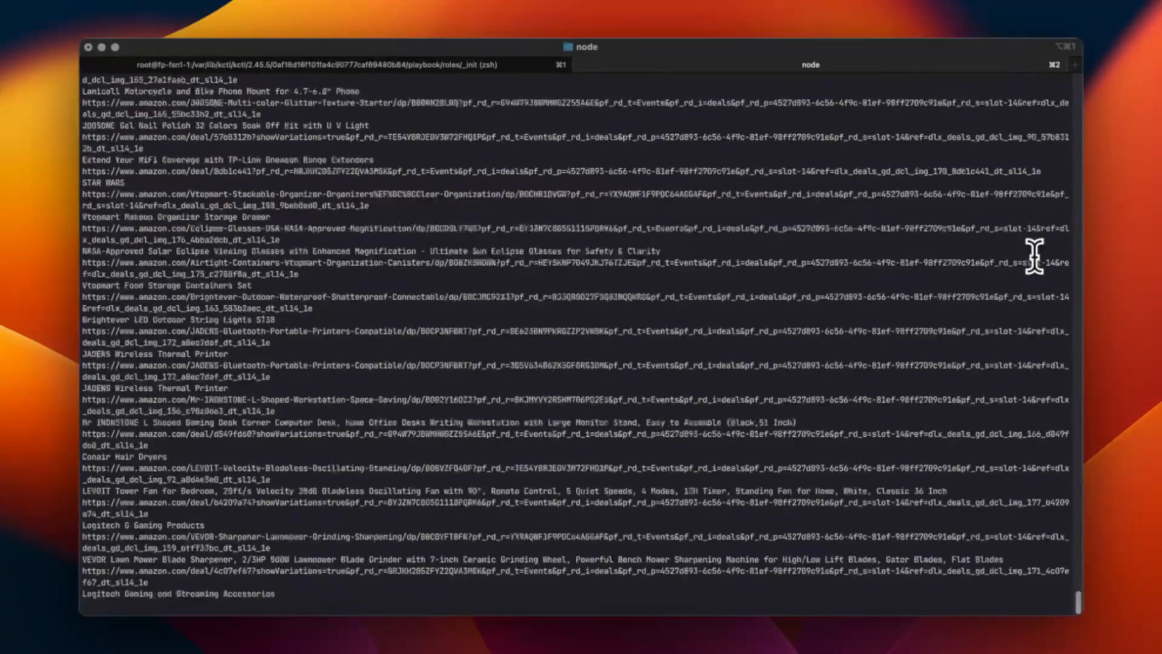
{"action": "scroll", "scroll_direction": "down", "scroll_amount": 3}
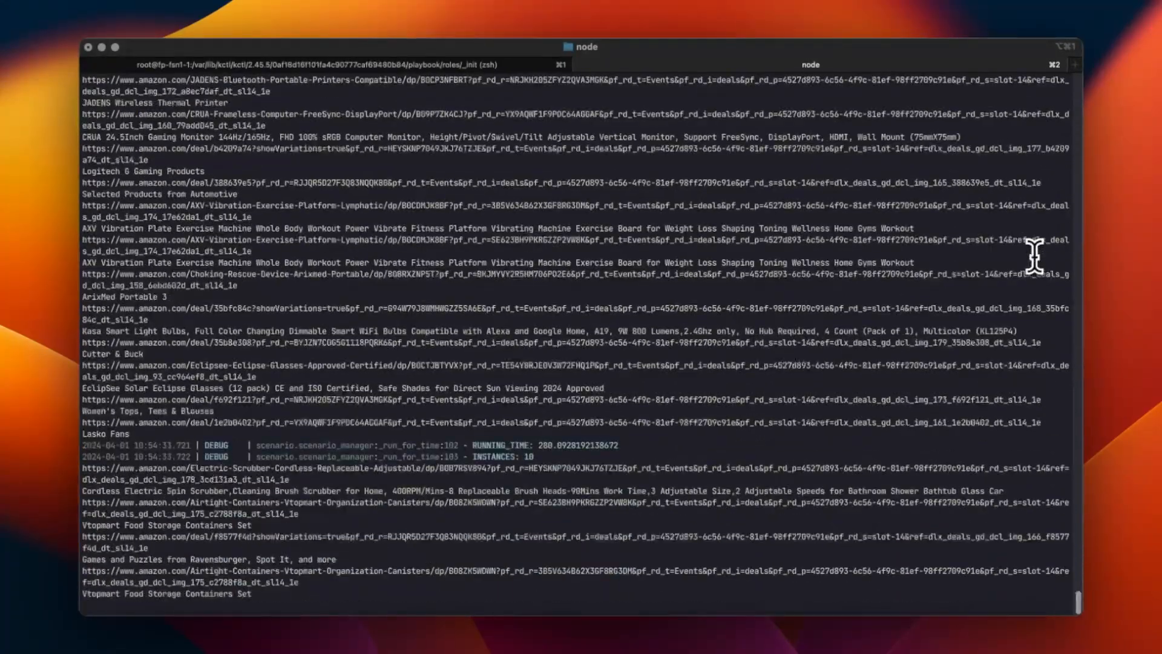
{"action": "scroll", "scroll_direction": "down", "scroll_amount": 3}
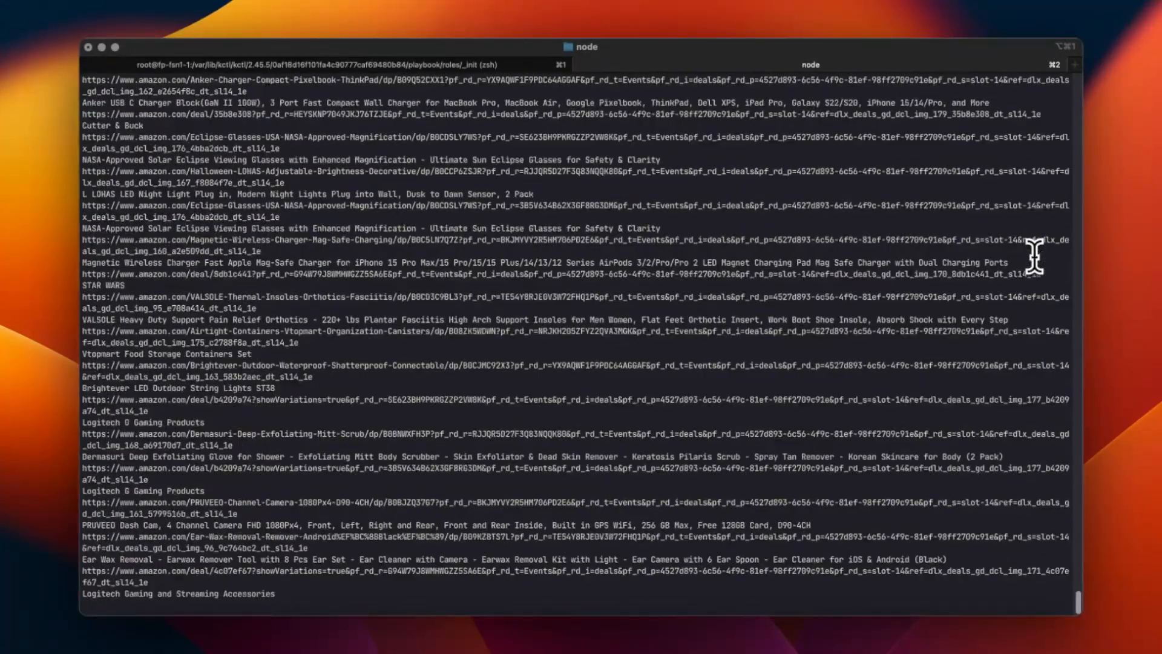
{"action": "scroll", "scroll_direction": "down", "scroll_amount": 3}
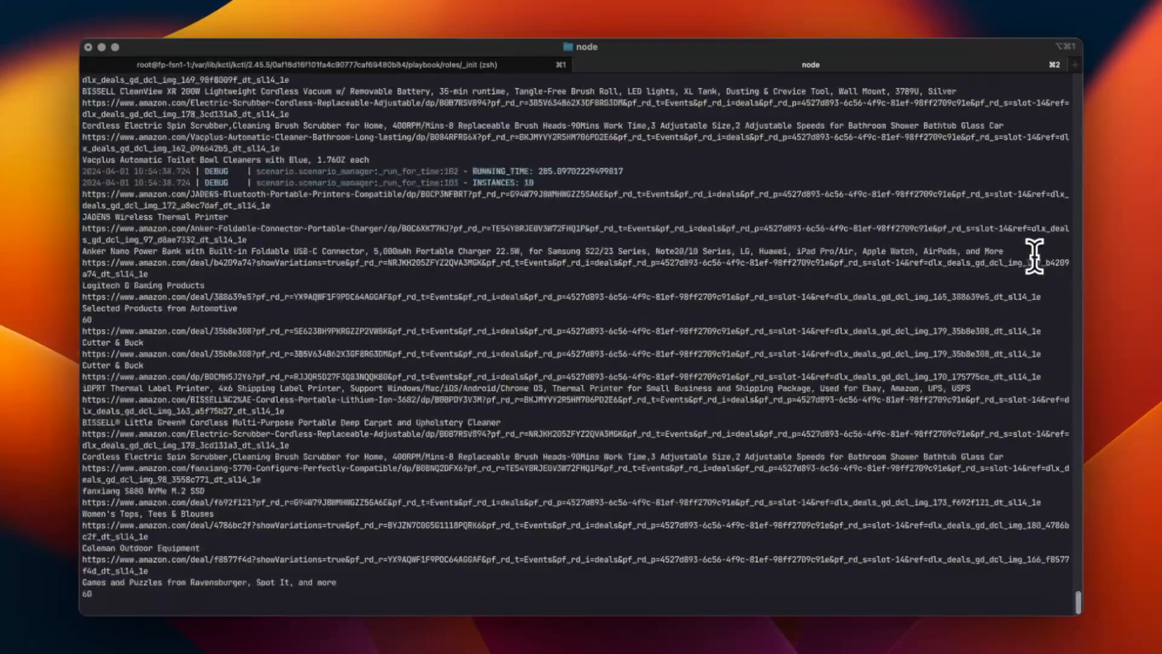
{"action": "scroll", "scroll_direction": "down", "scroll_amount": 3}
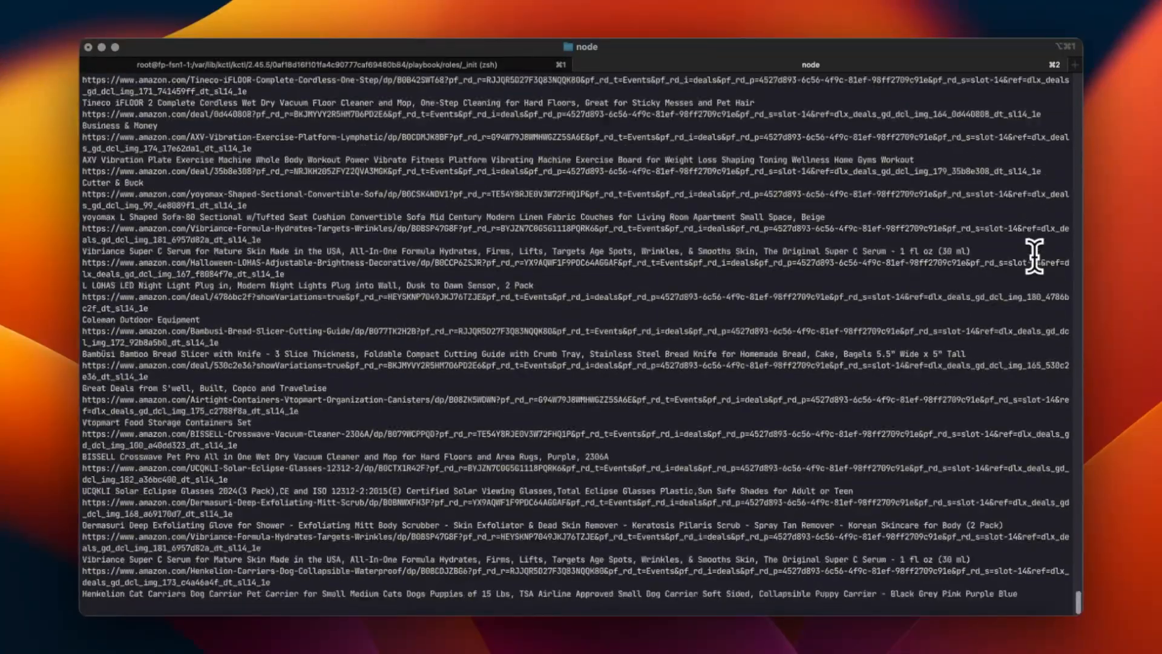
{"action": "scroll", "scroll_direction": "down", "scroll_amount": 3}
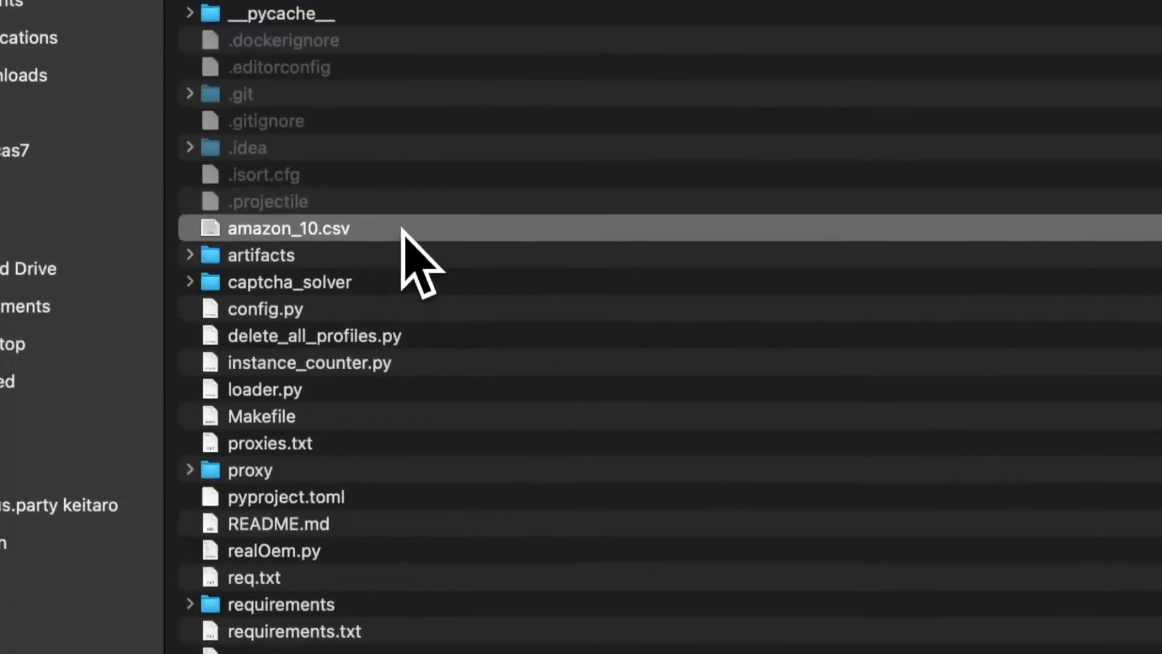
{"action": "mouse_move", "coordinate": [779, 426]}
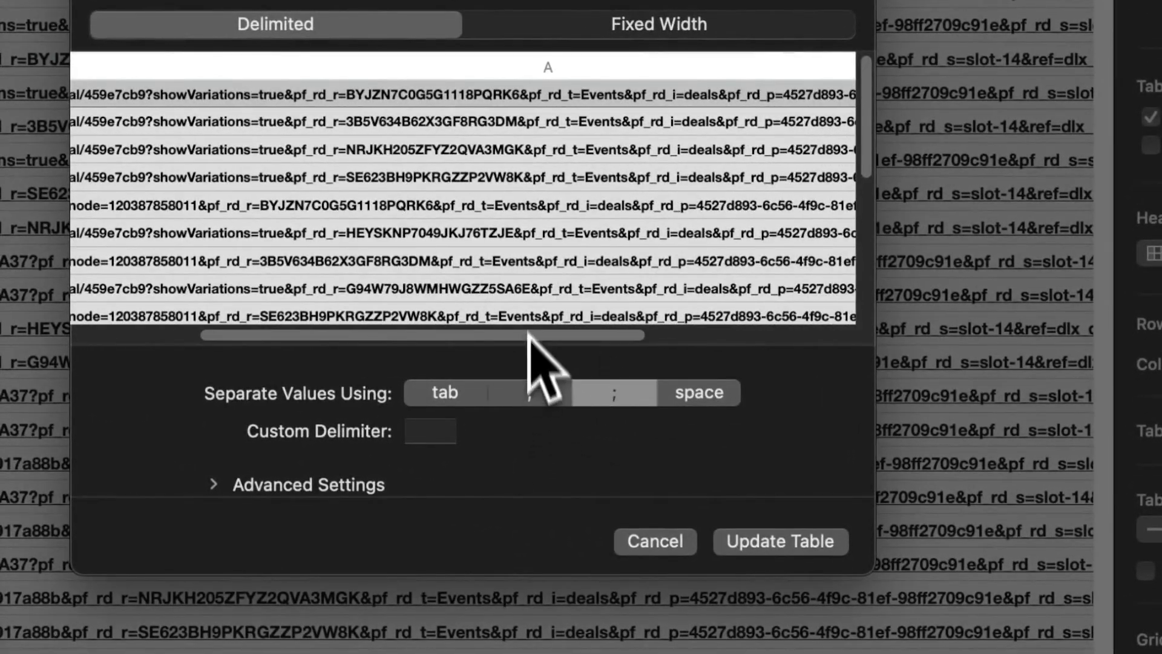
Step: Confirm Update Table to import amazon_10 as a 2413-row, 2-column table and review it
{"action": "left_click", "coordinate": [780, 541]}
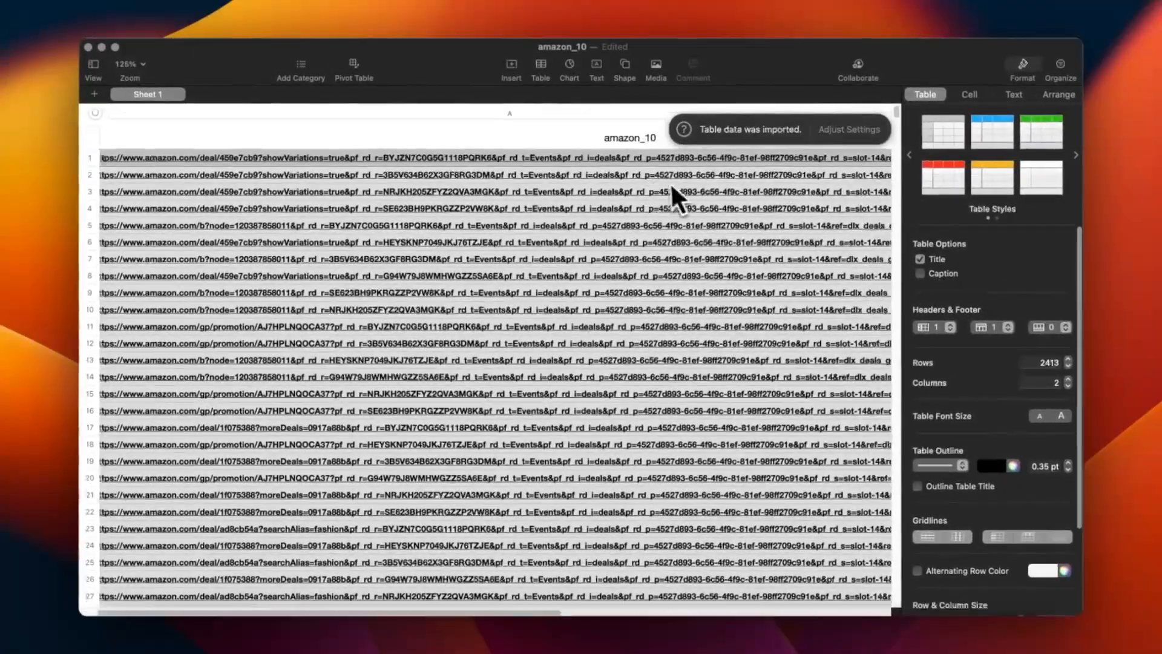
{"action": "scroll", "scroll_direction": "down", "scroll_amount": 3}
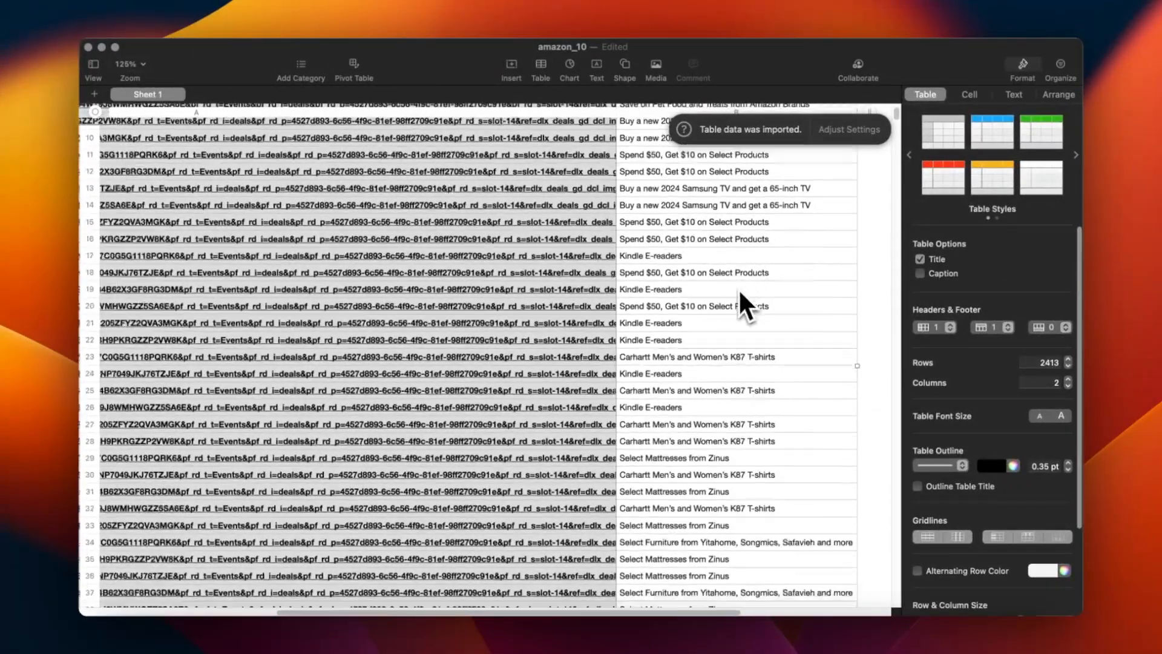
{"action": "scroll", "scroll_direction": "down", "scroll_amount": 3}
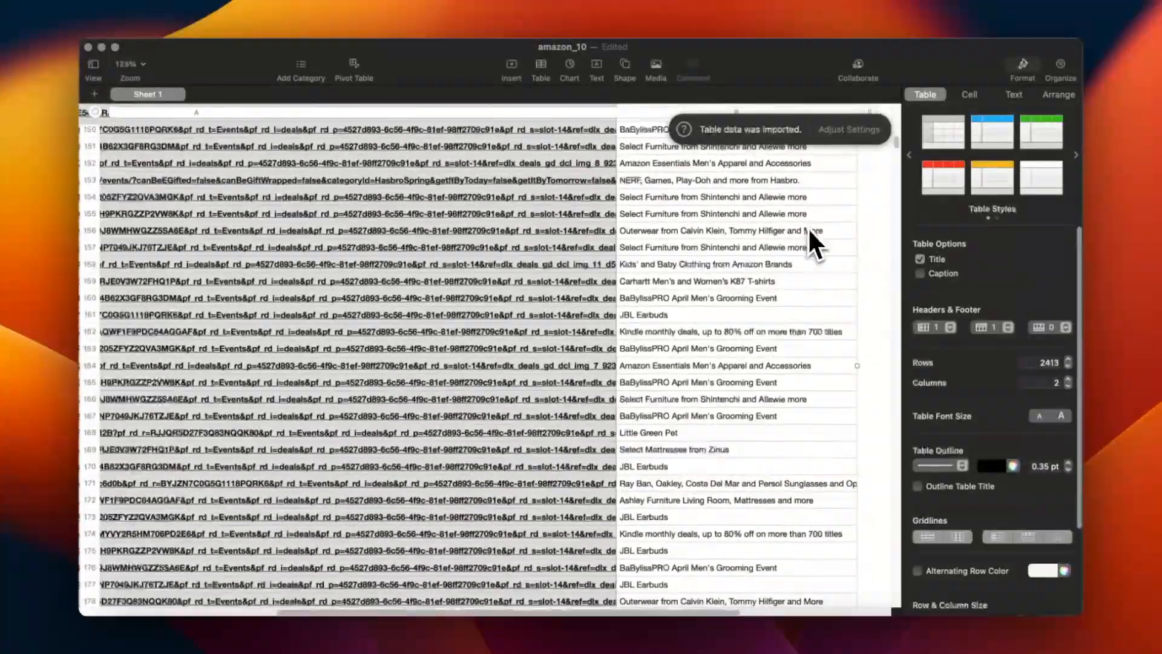